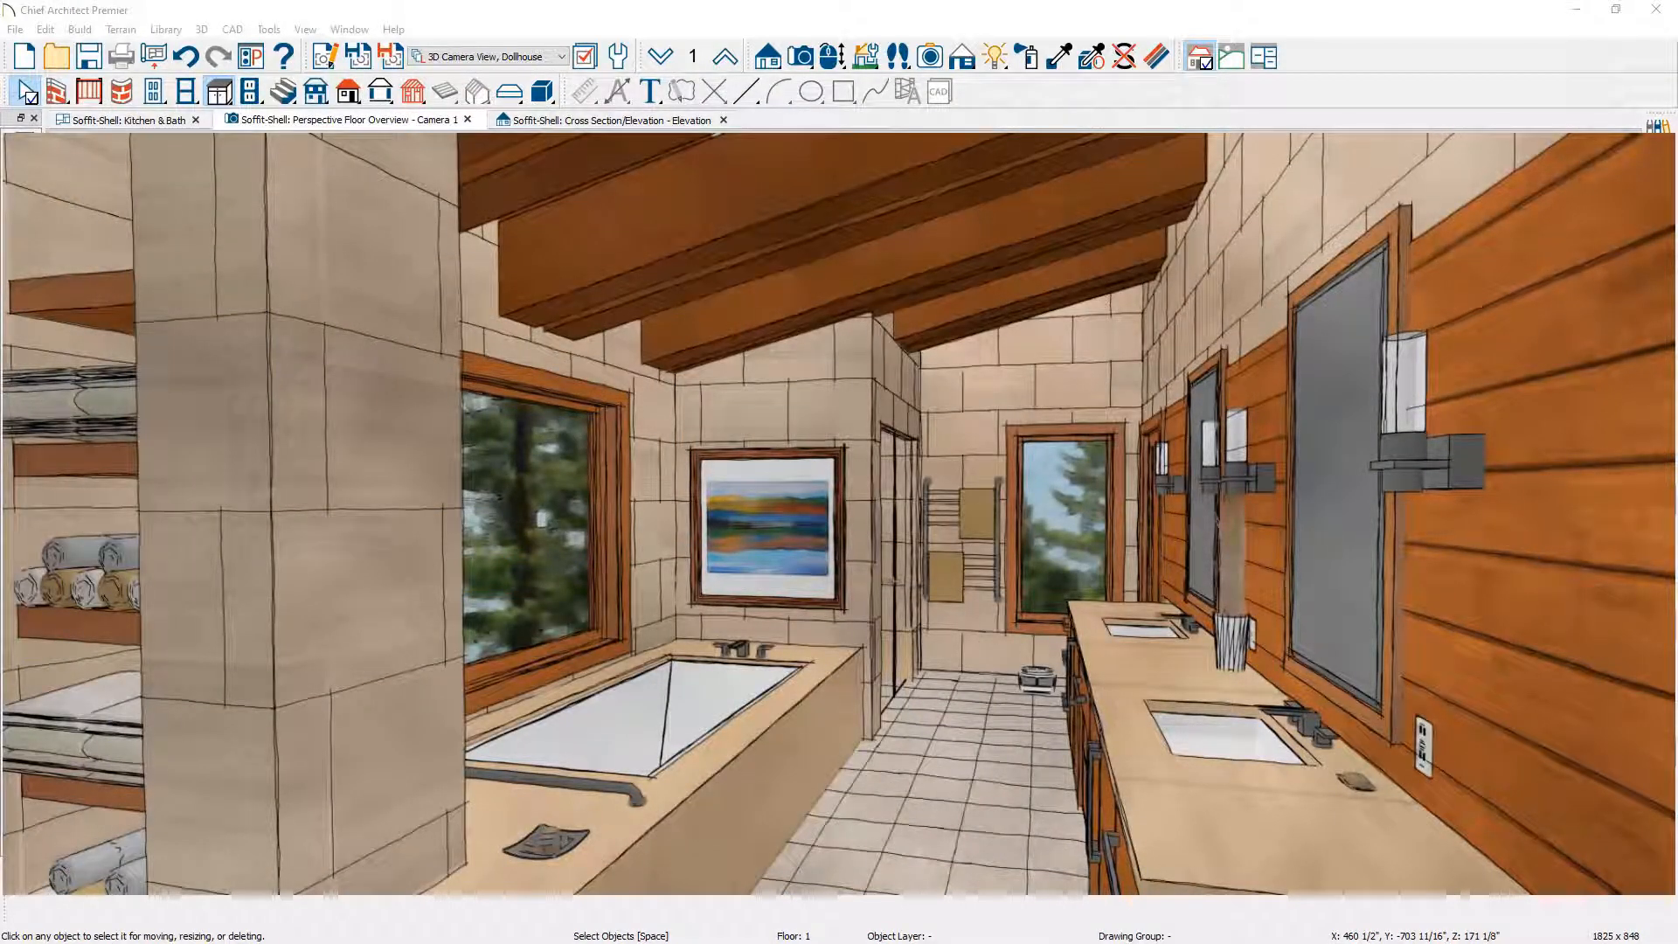
# - Switch to the 3D dollhouse overview of the empty room with wall cabinets
pyautogui.click(342, 119)
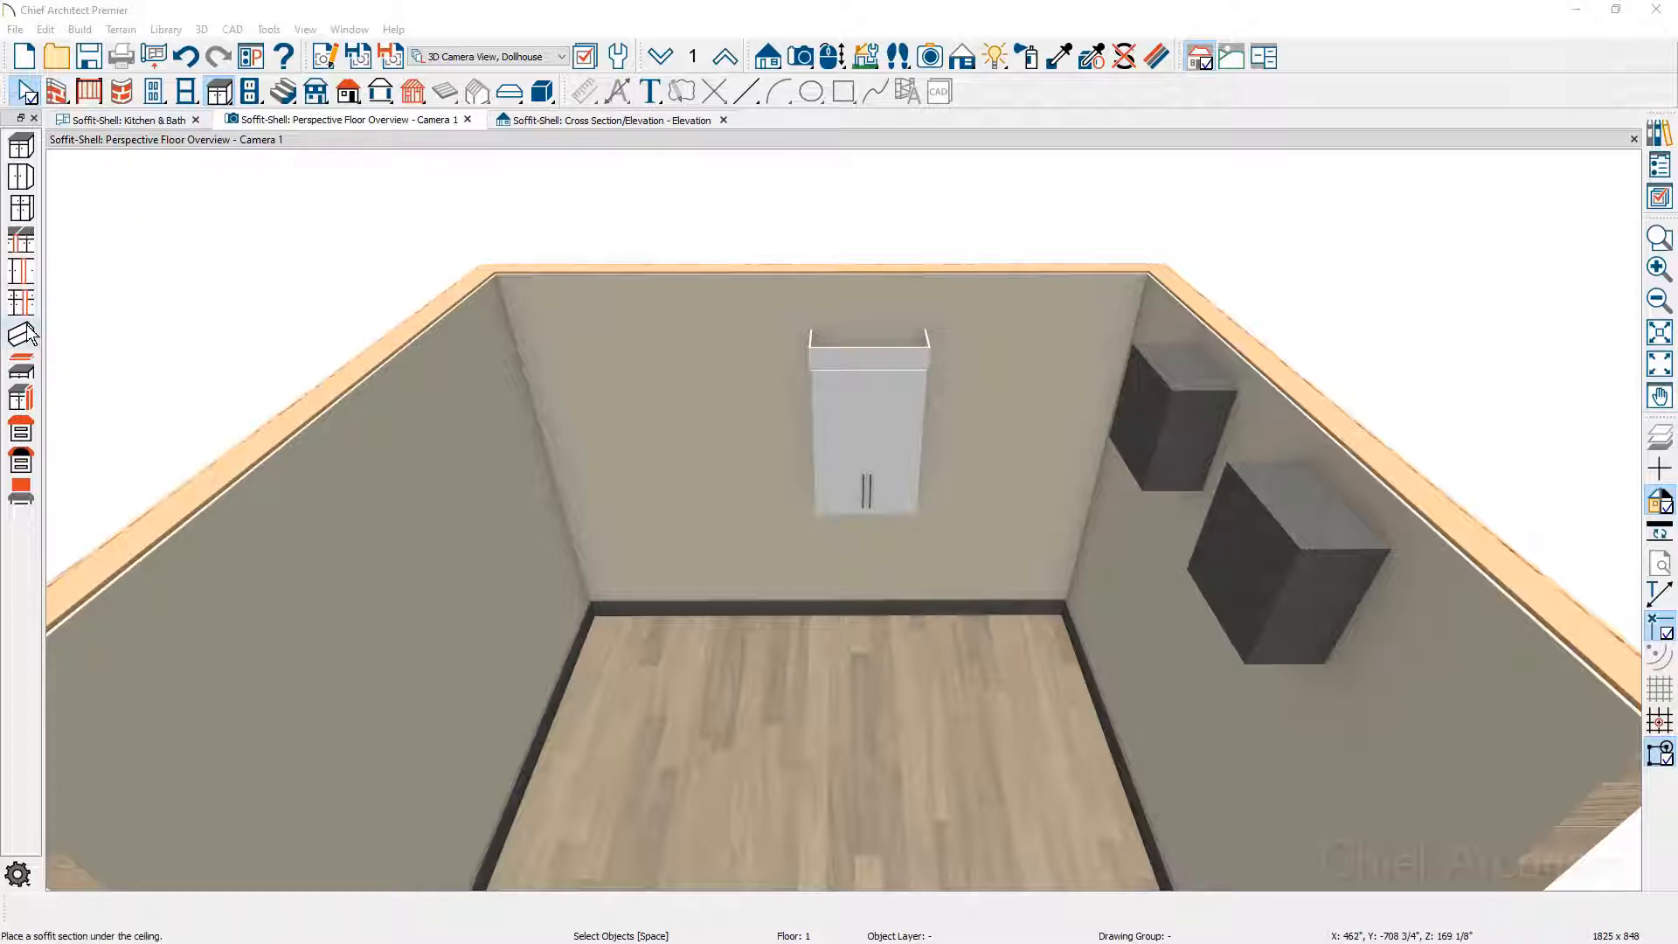
pyautogui.moveTo(21, 336)
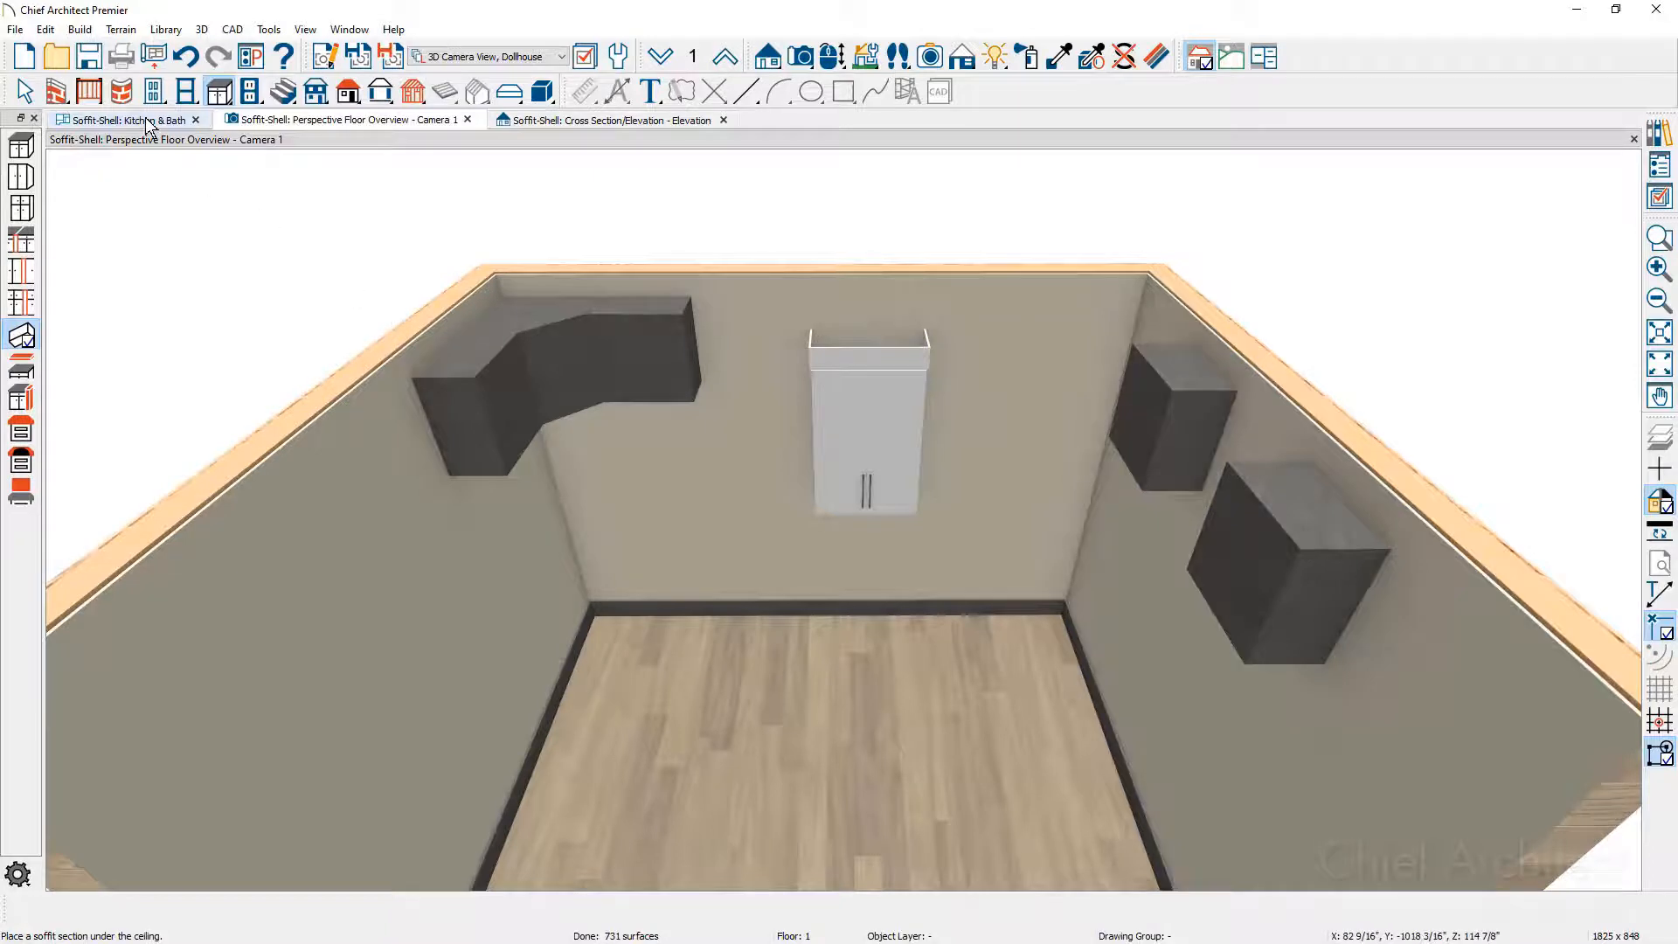
# - In the Kitchen & Bath plan, lengthen the left-wall soffit along the wall with its edit handle
pyautogui.click(122, 119)
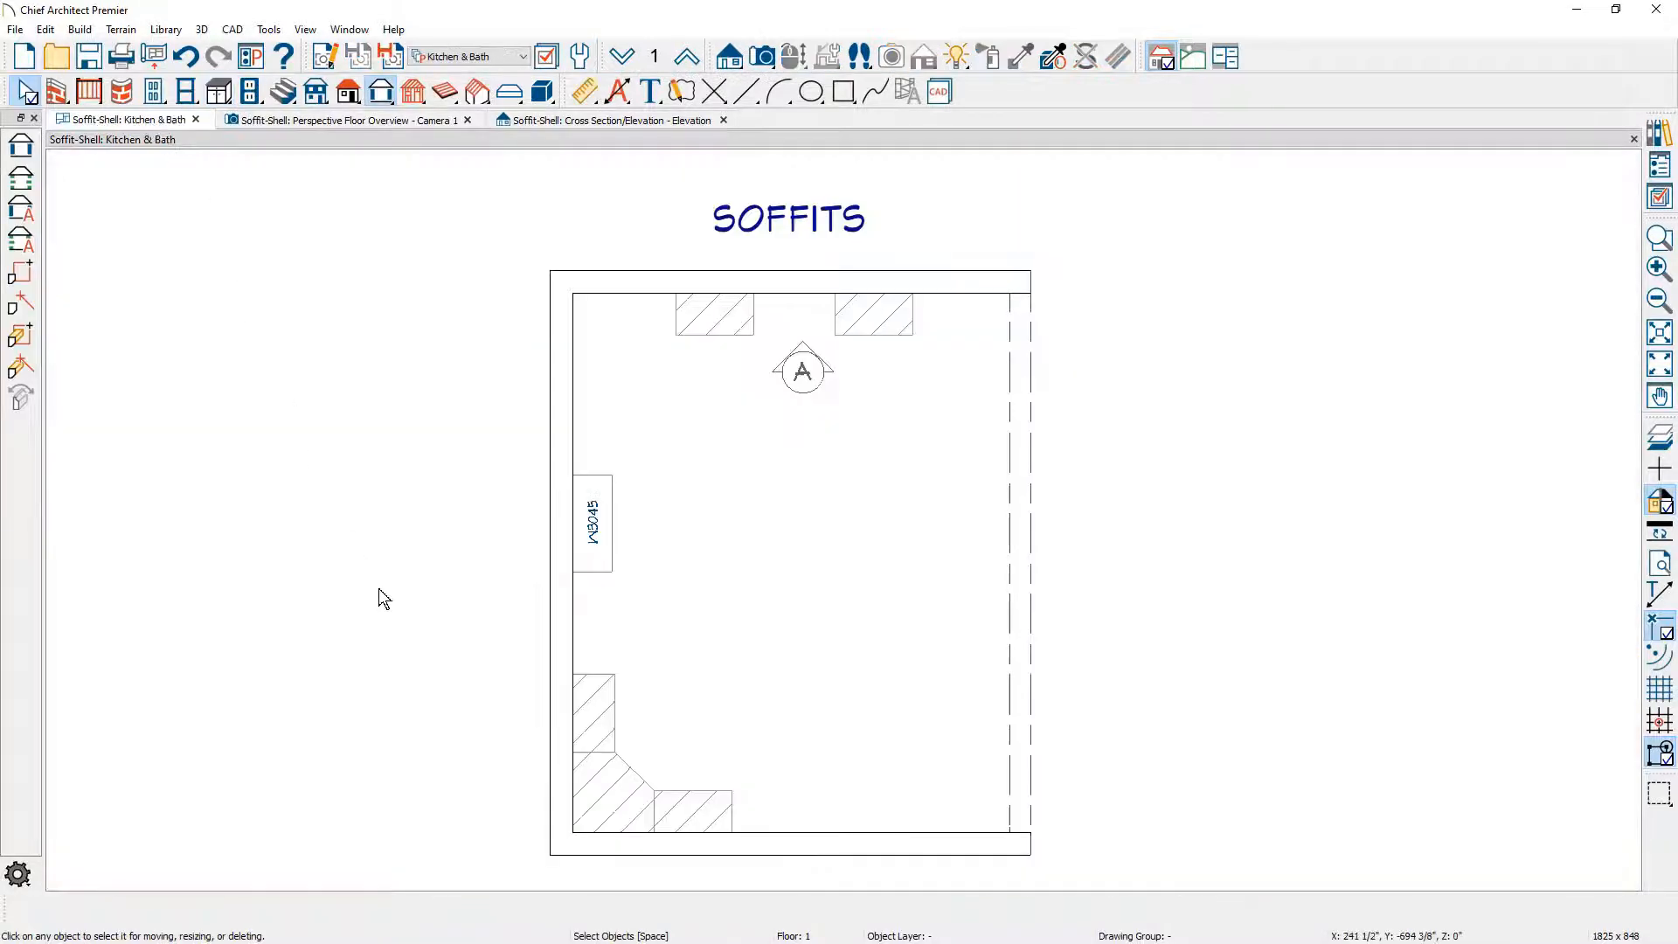
pyautogui.click(592, 713)
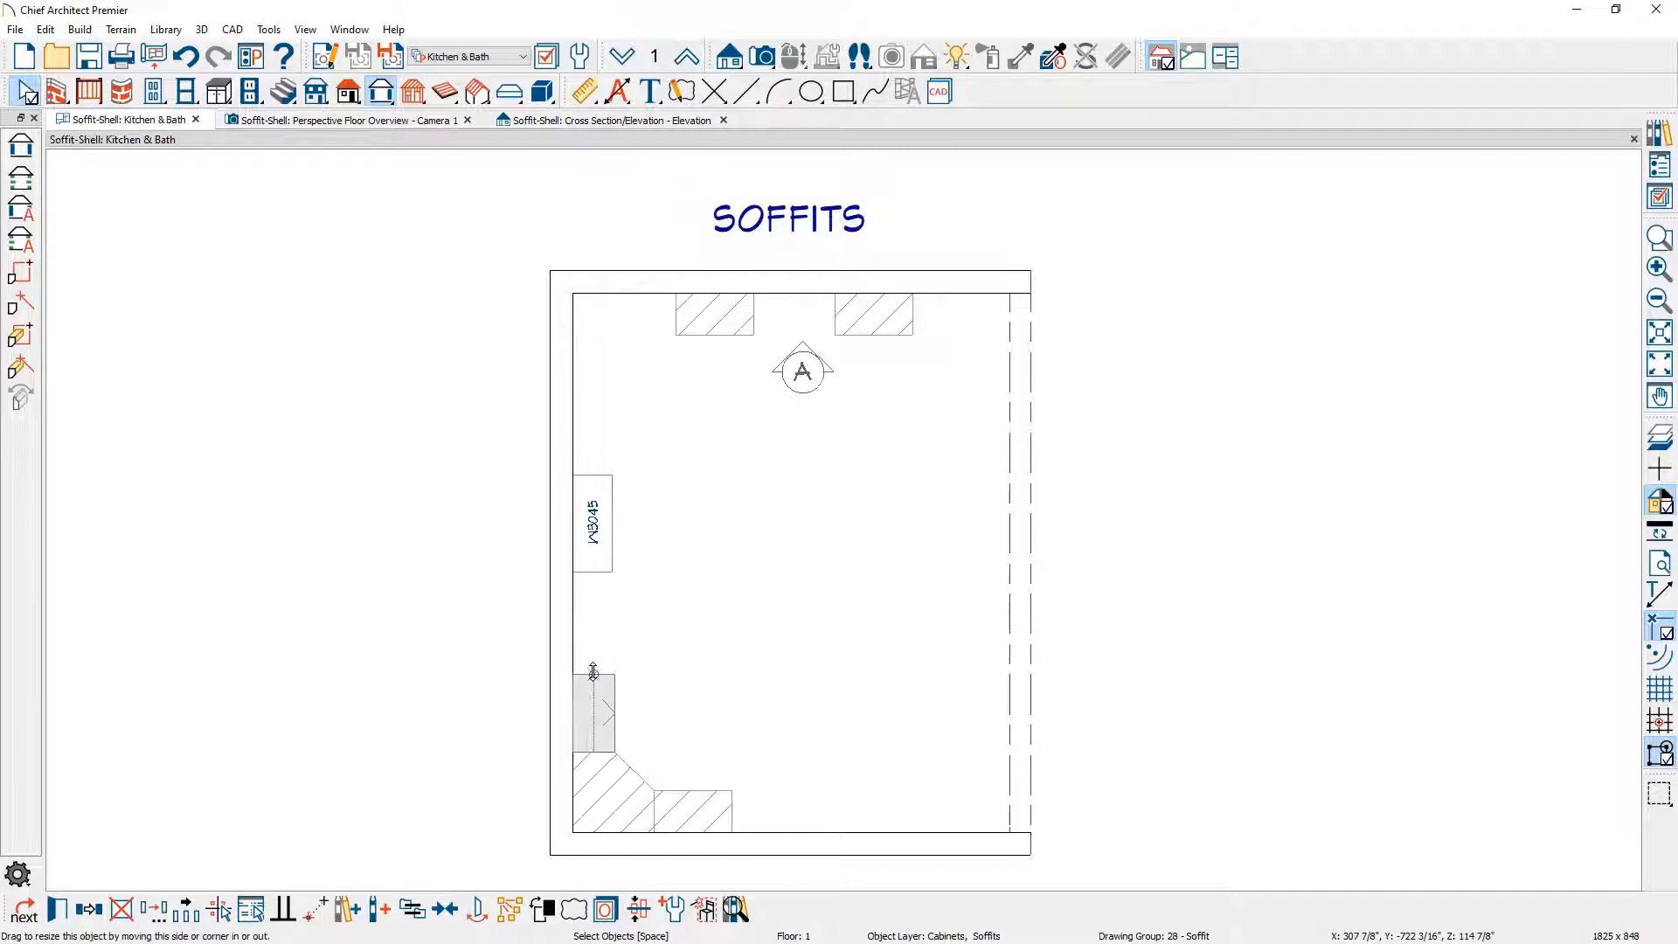
pyautogui.click(592, 695)
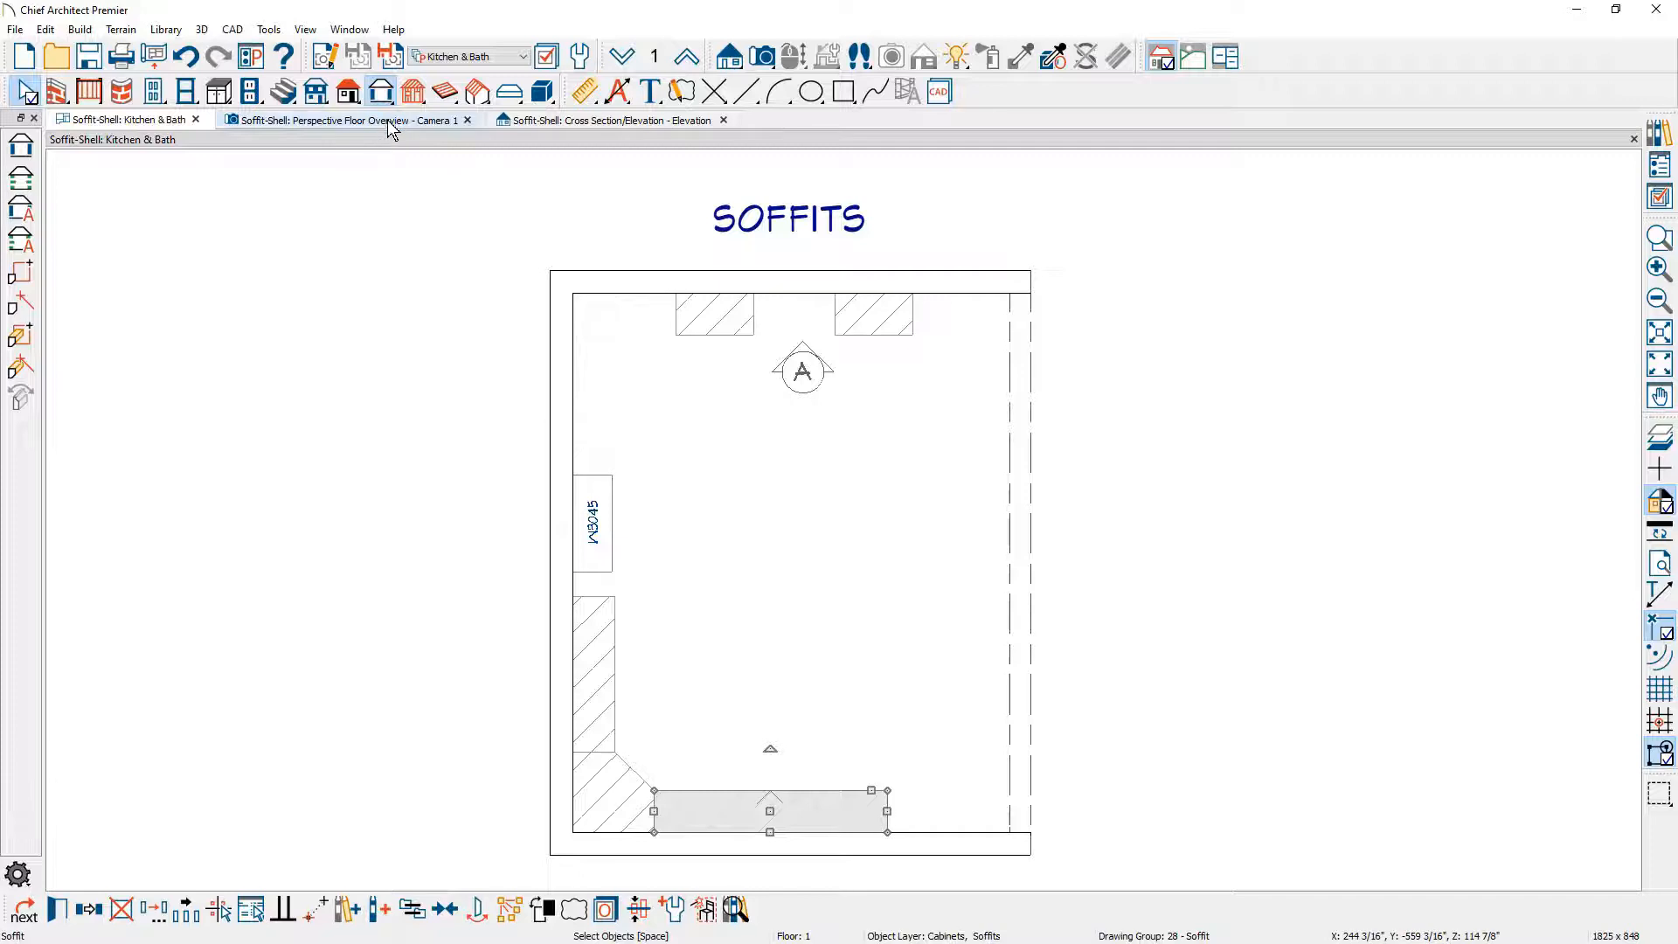
# - Review the Soffit Defaults from the 3D overview and close them without changes
pyautogui.click(344, 121)
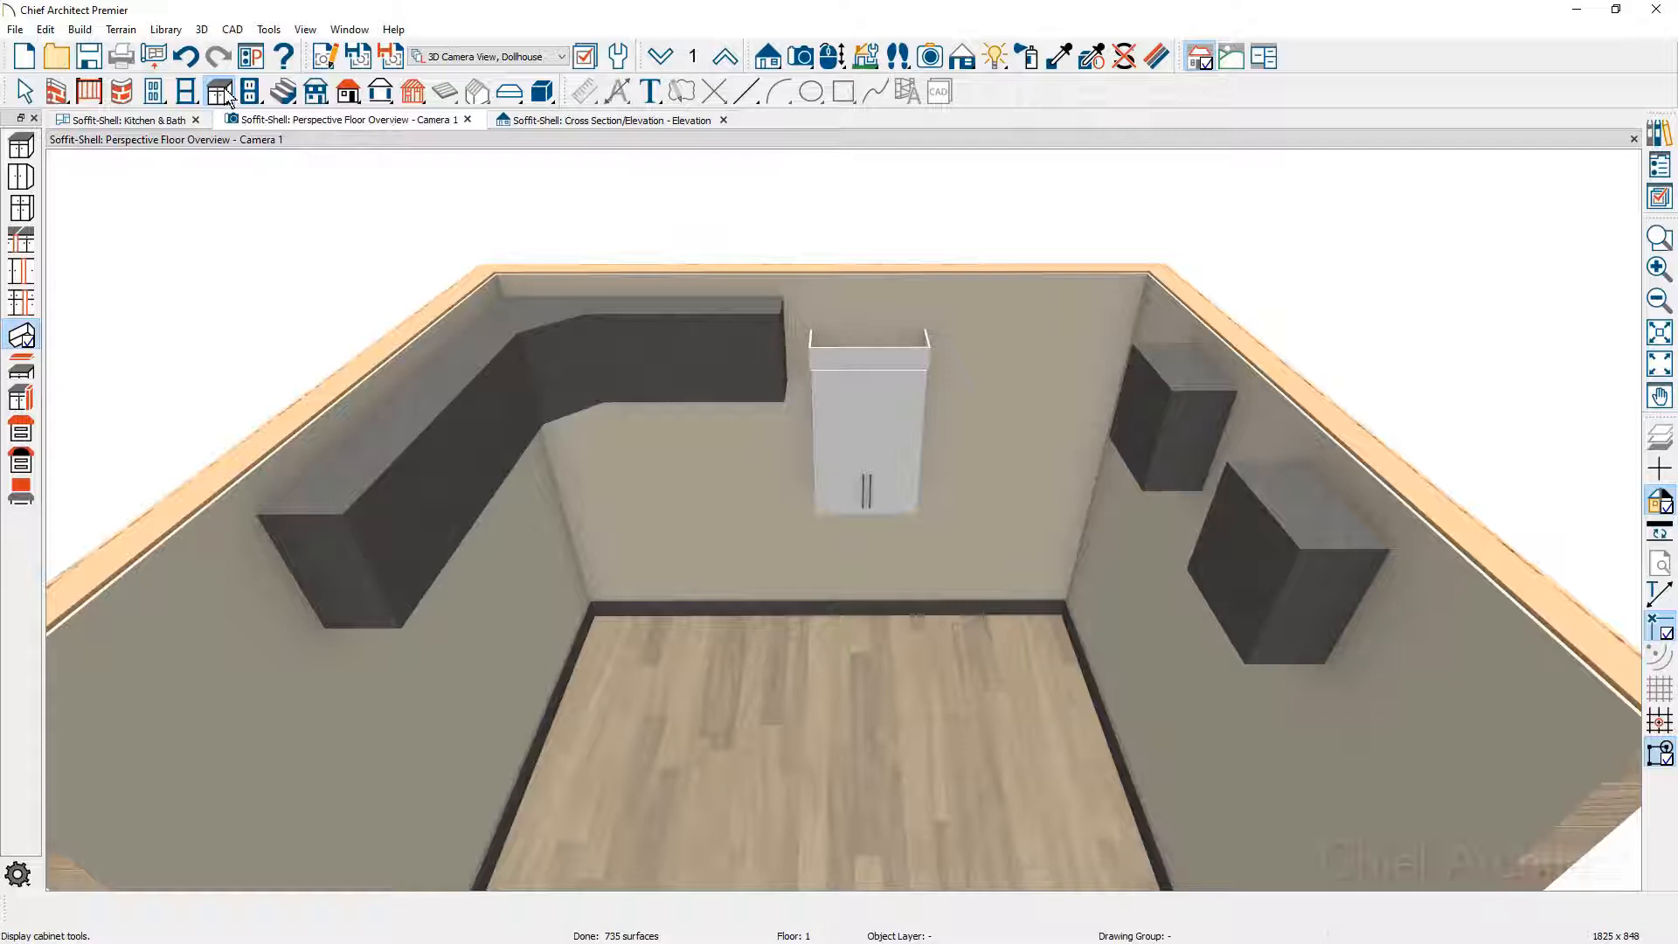
pyautogui.moveTo(220, 91)
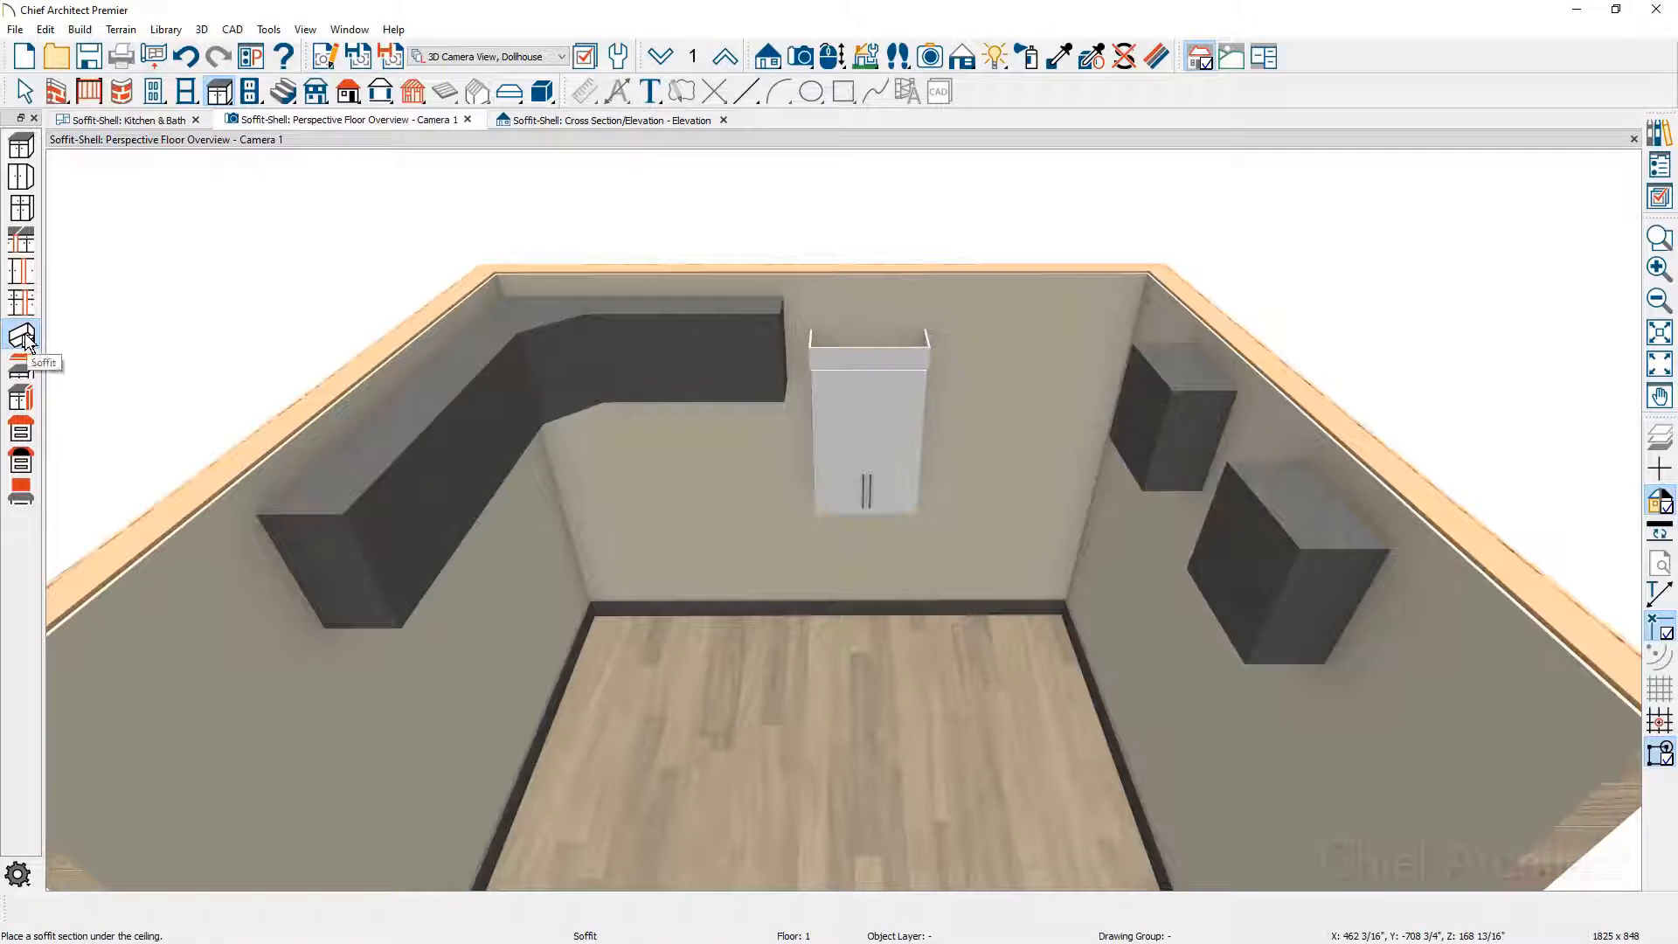
pyautogui.click(21, 336)
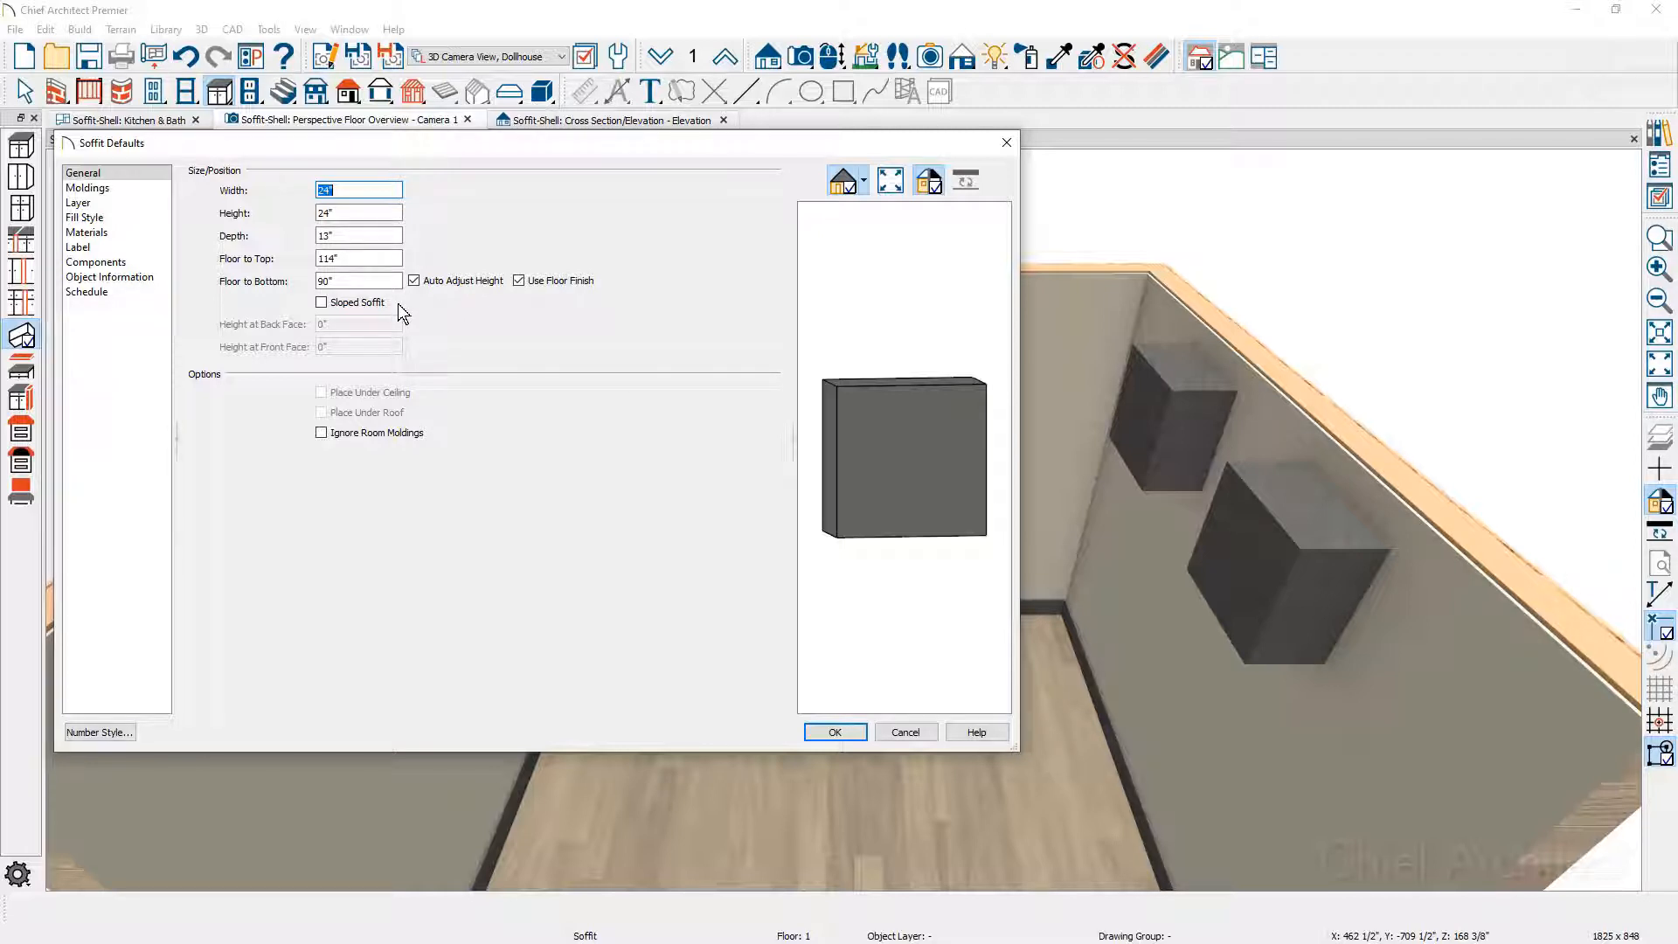
pyautogui.moveTo(440, 311)
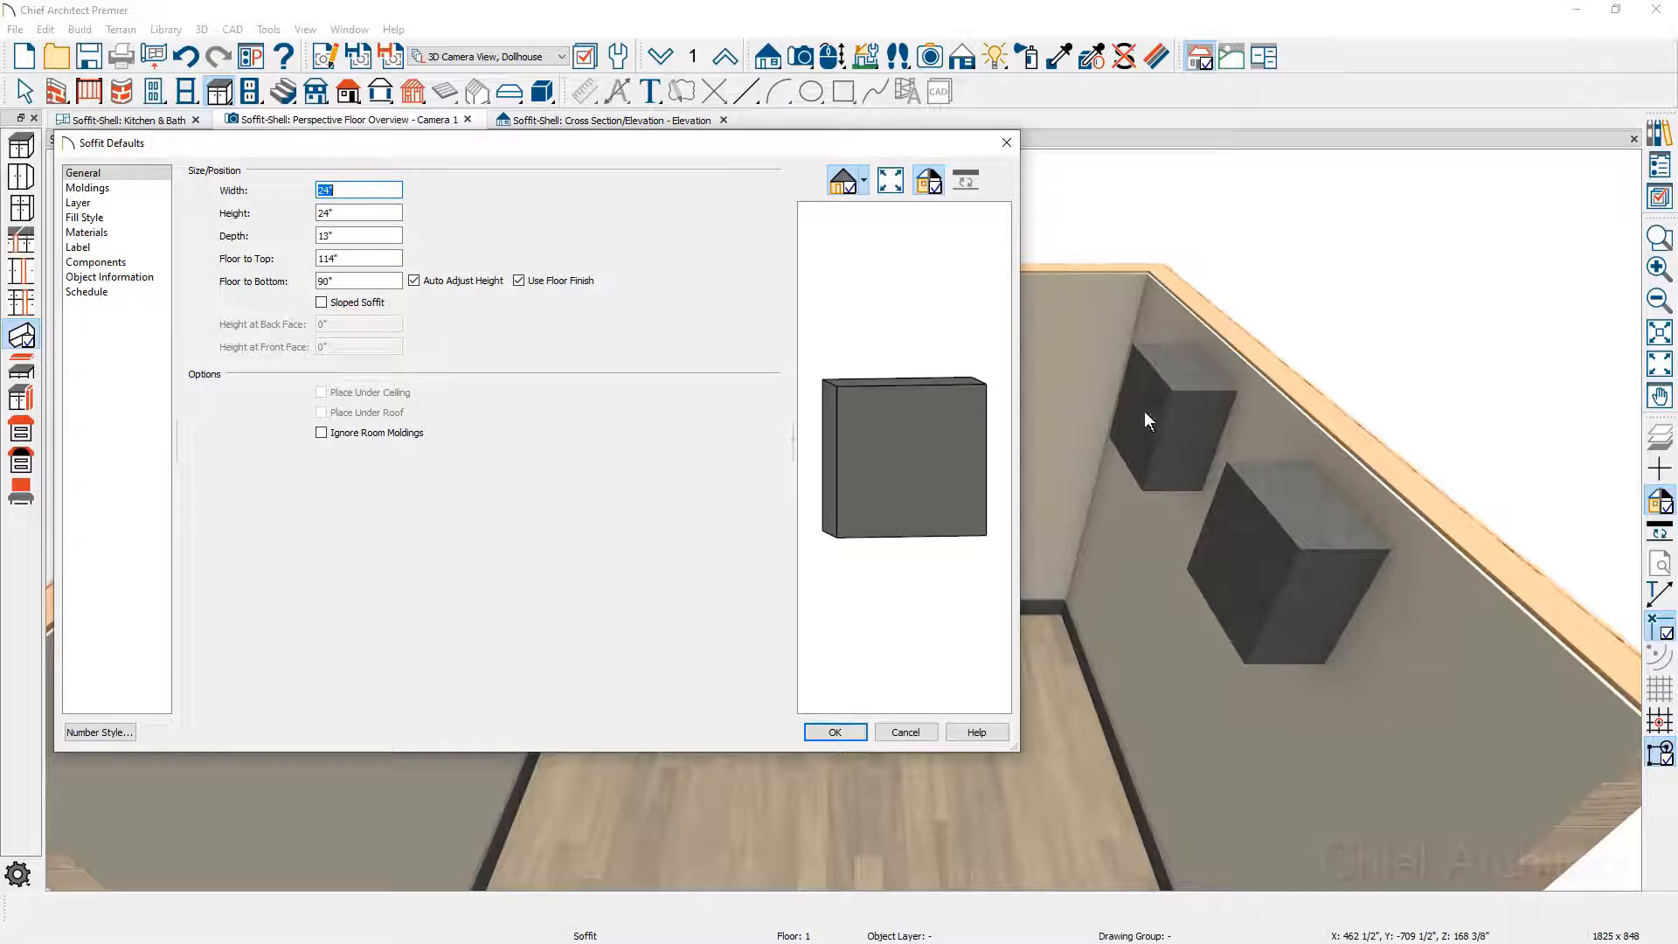
pyautogui.moveTo(1245, 543)
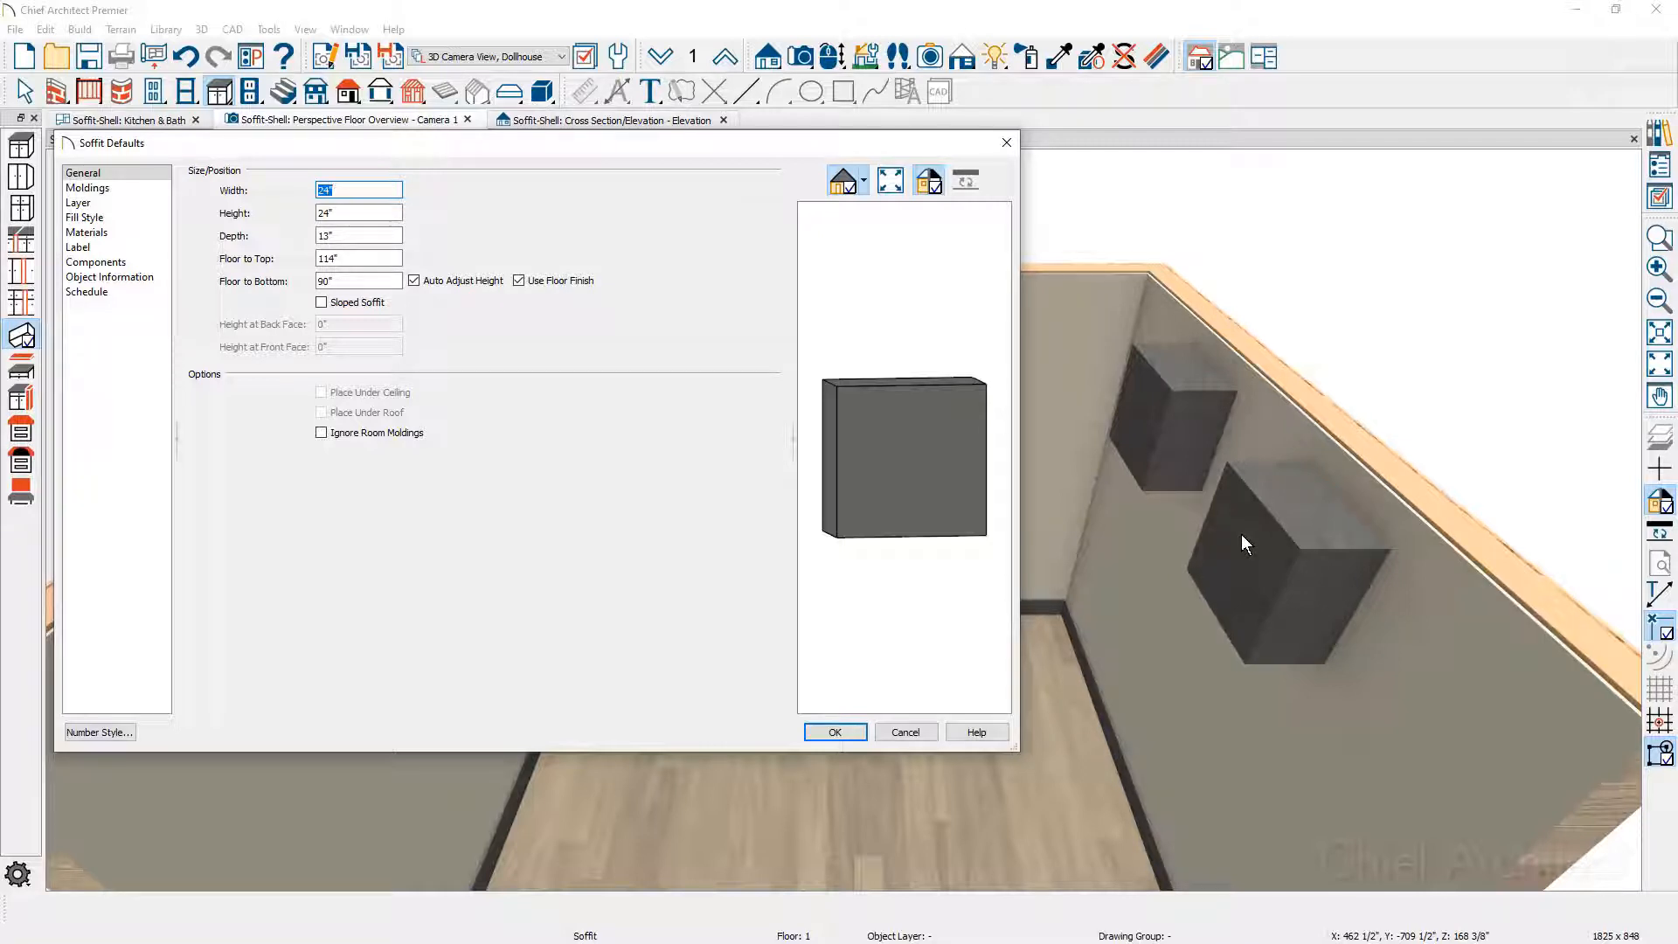
pyautogui.moveTo(460, 313)
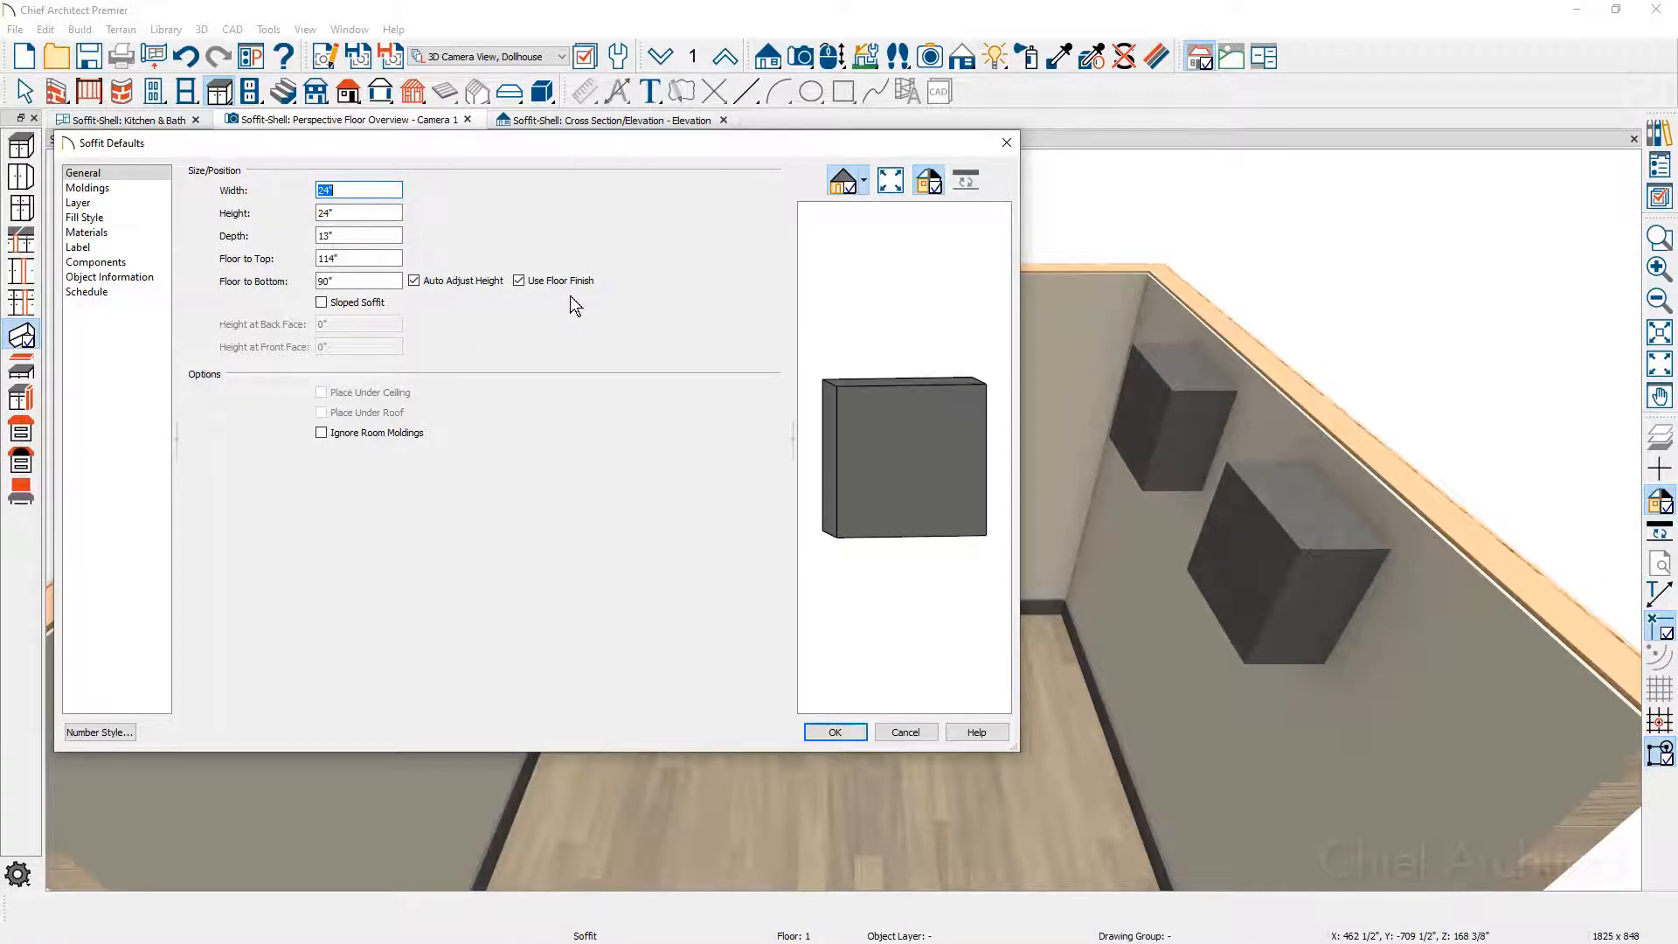
pyautogui.click(834, 733)
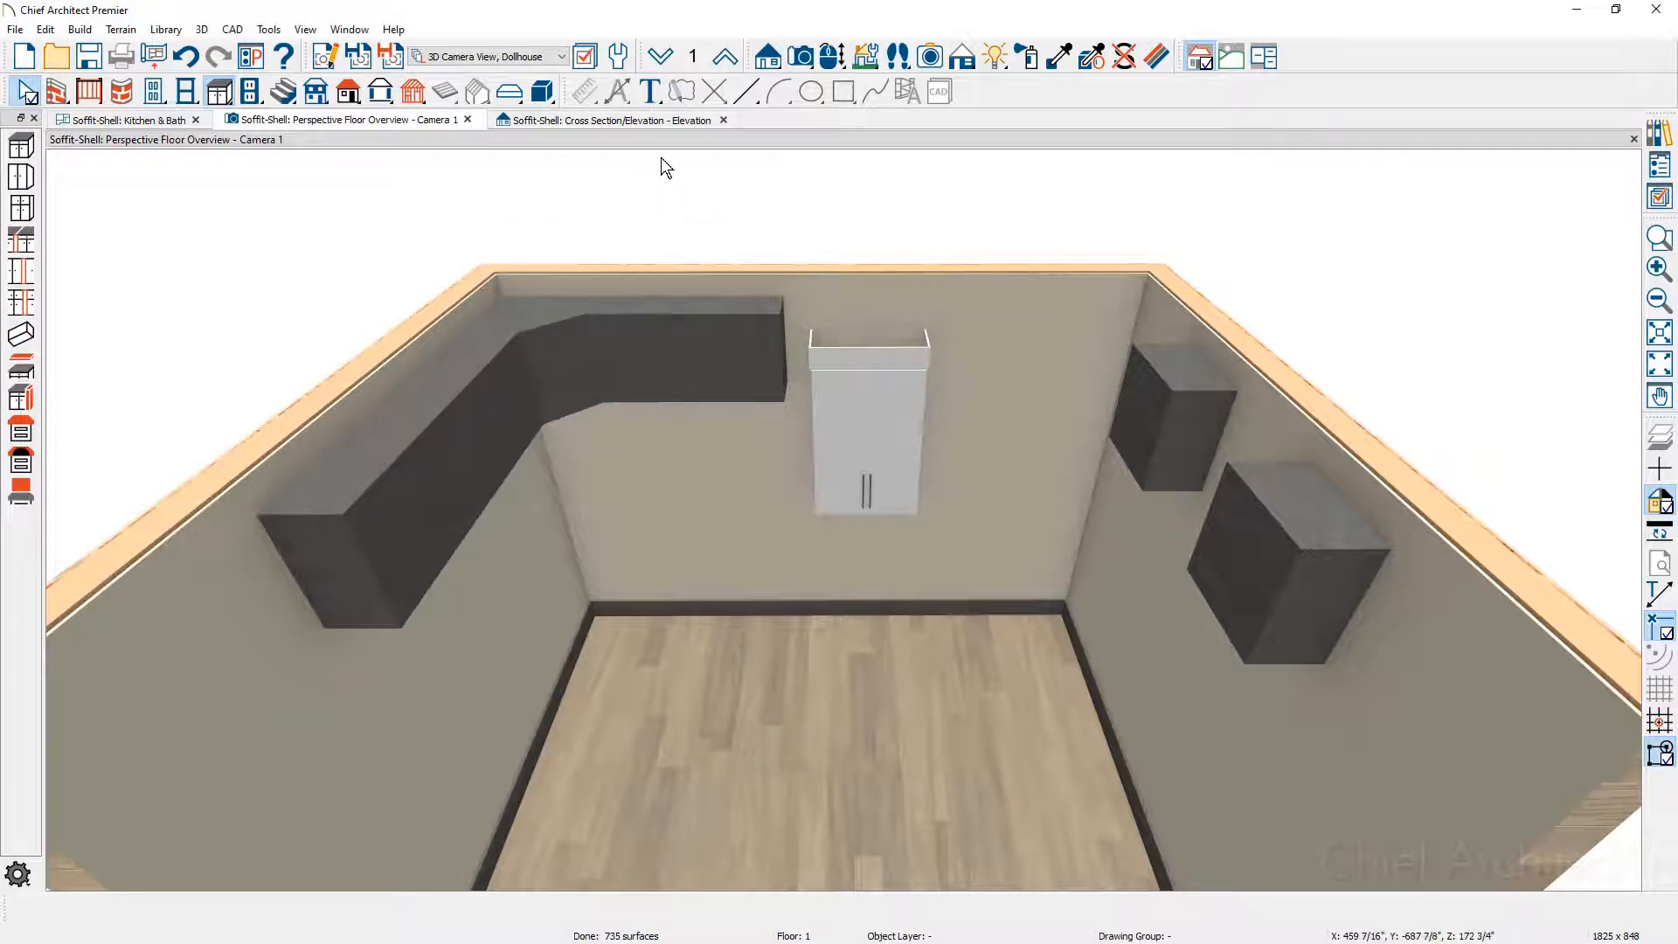
# - In the elevation, uncheck Use Floor Finish for the Auto Adjust soffit and confirm
pyautogui.click(605, 119)
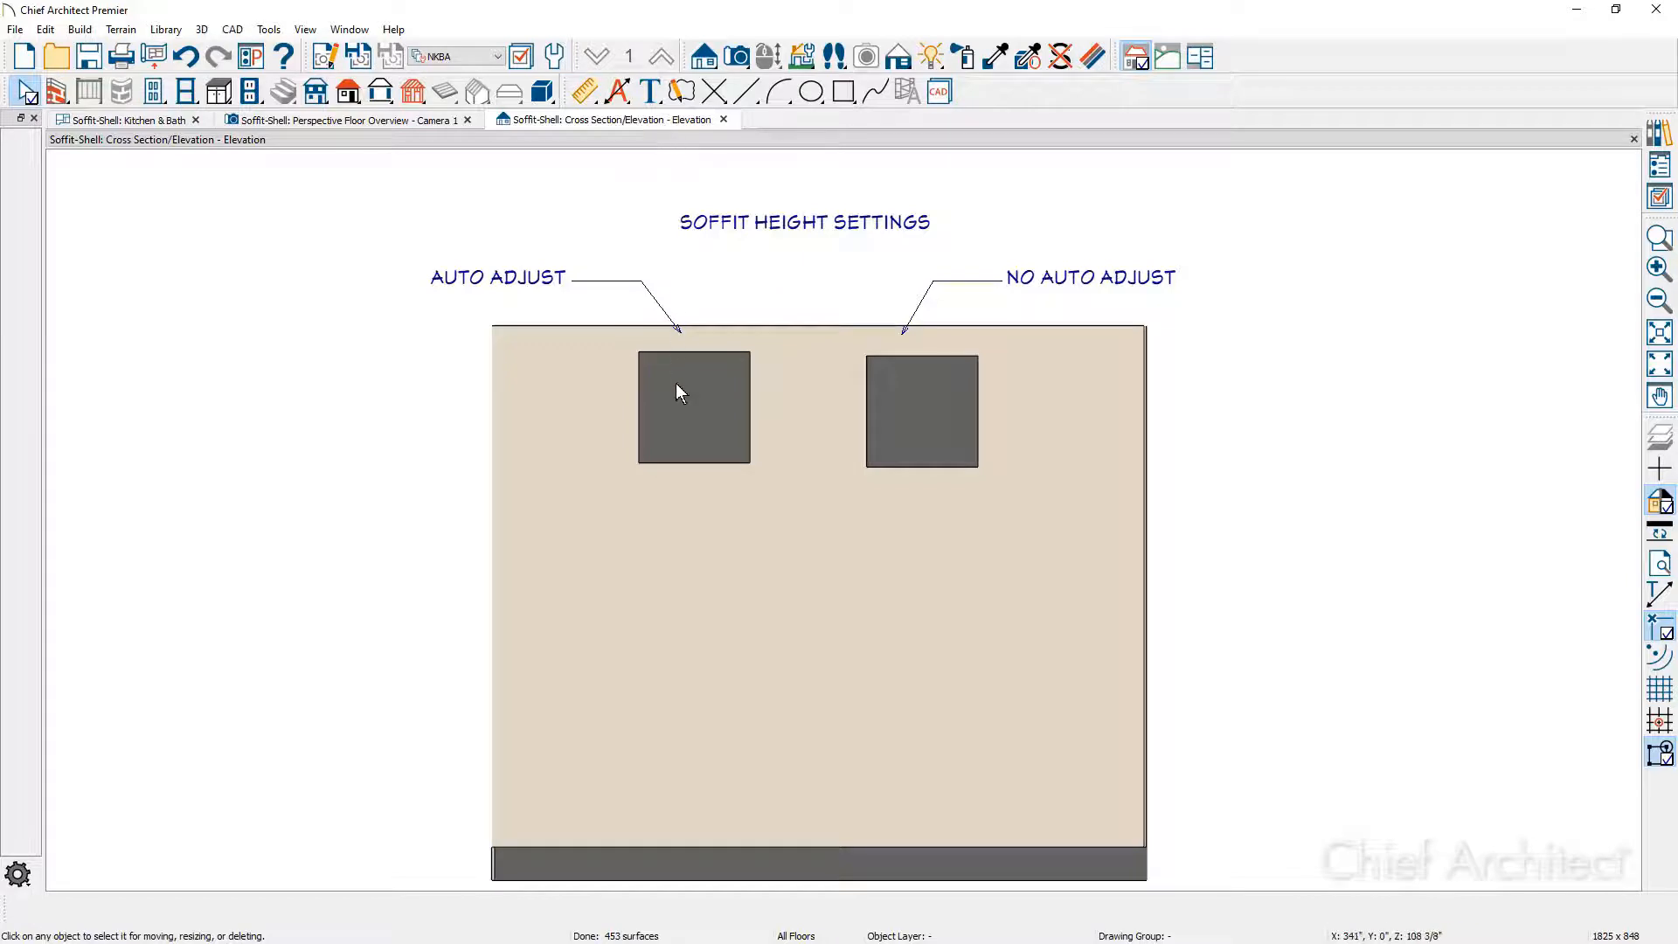
pyautogui.doubleClick(692, 407)
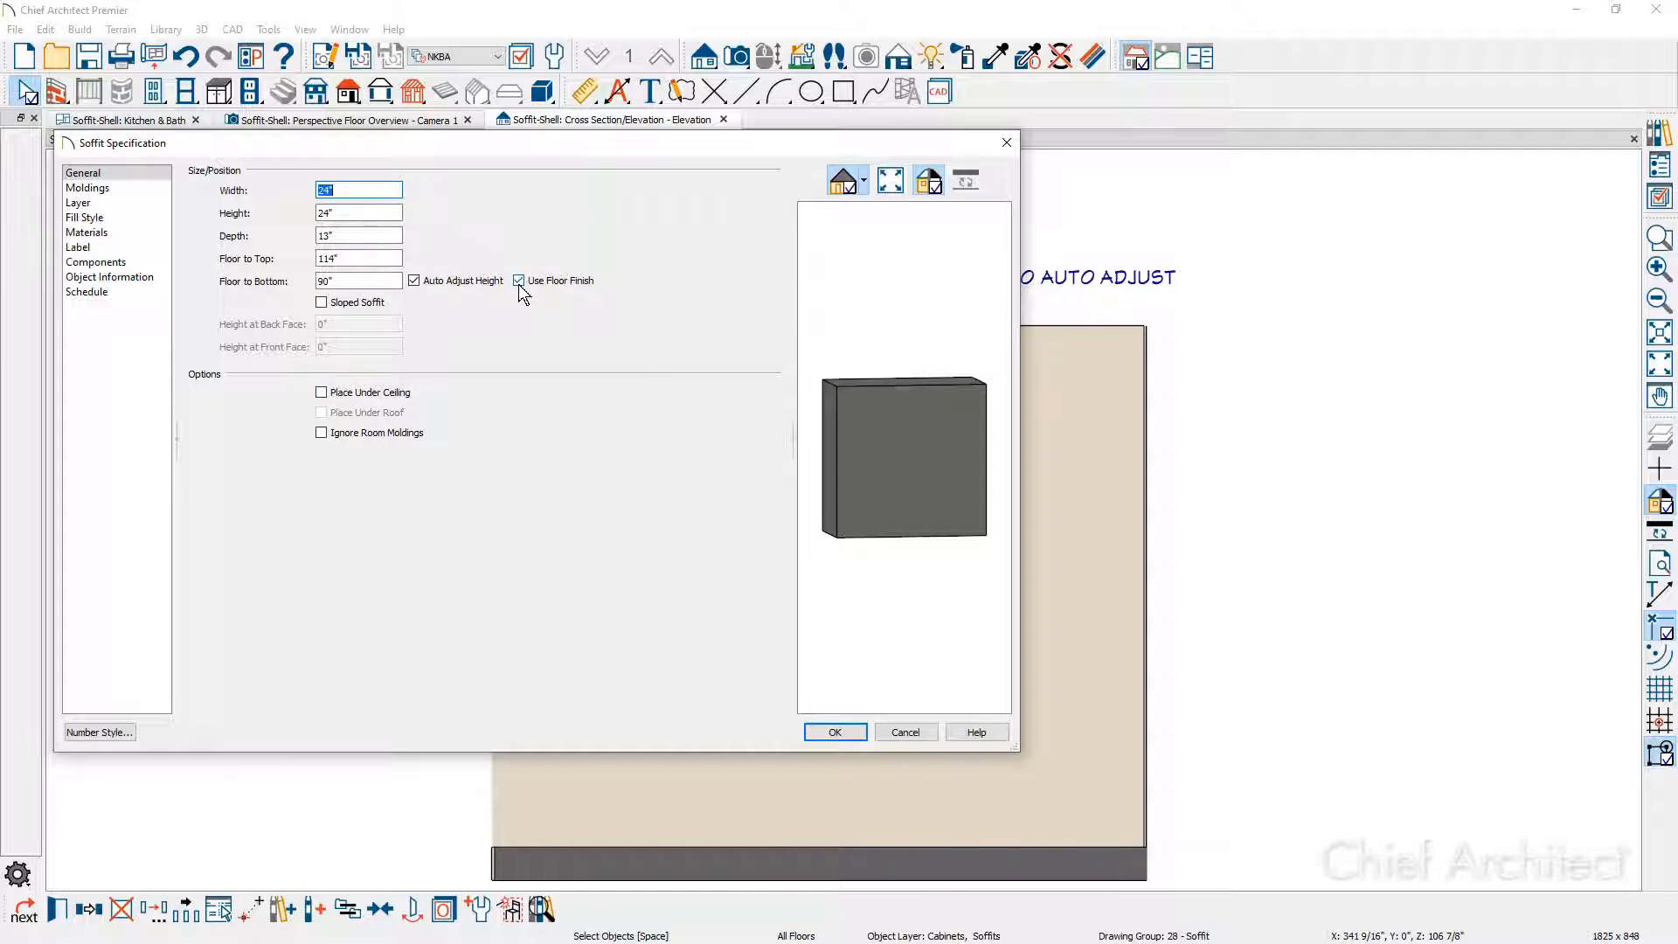
pyautogui.click(519, 280)
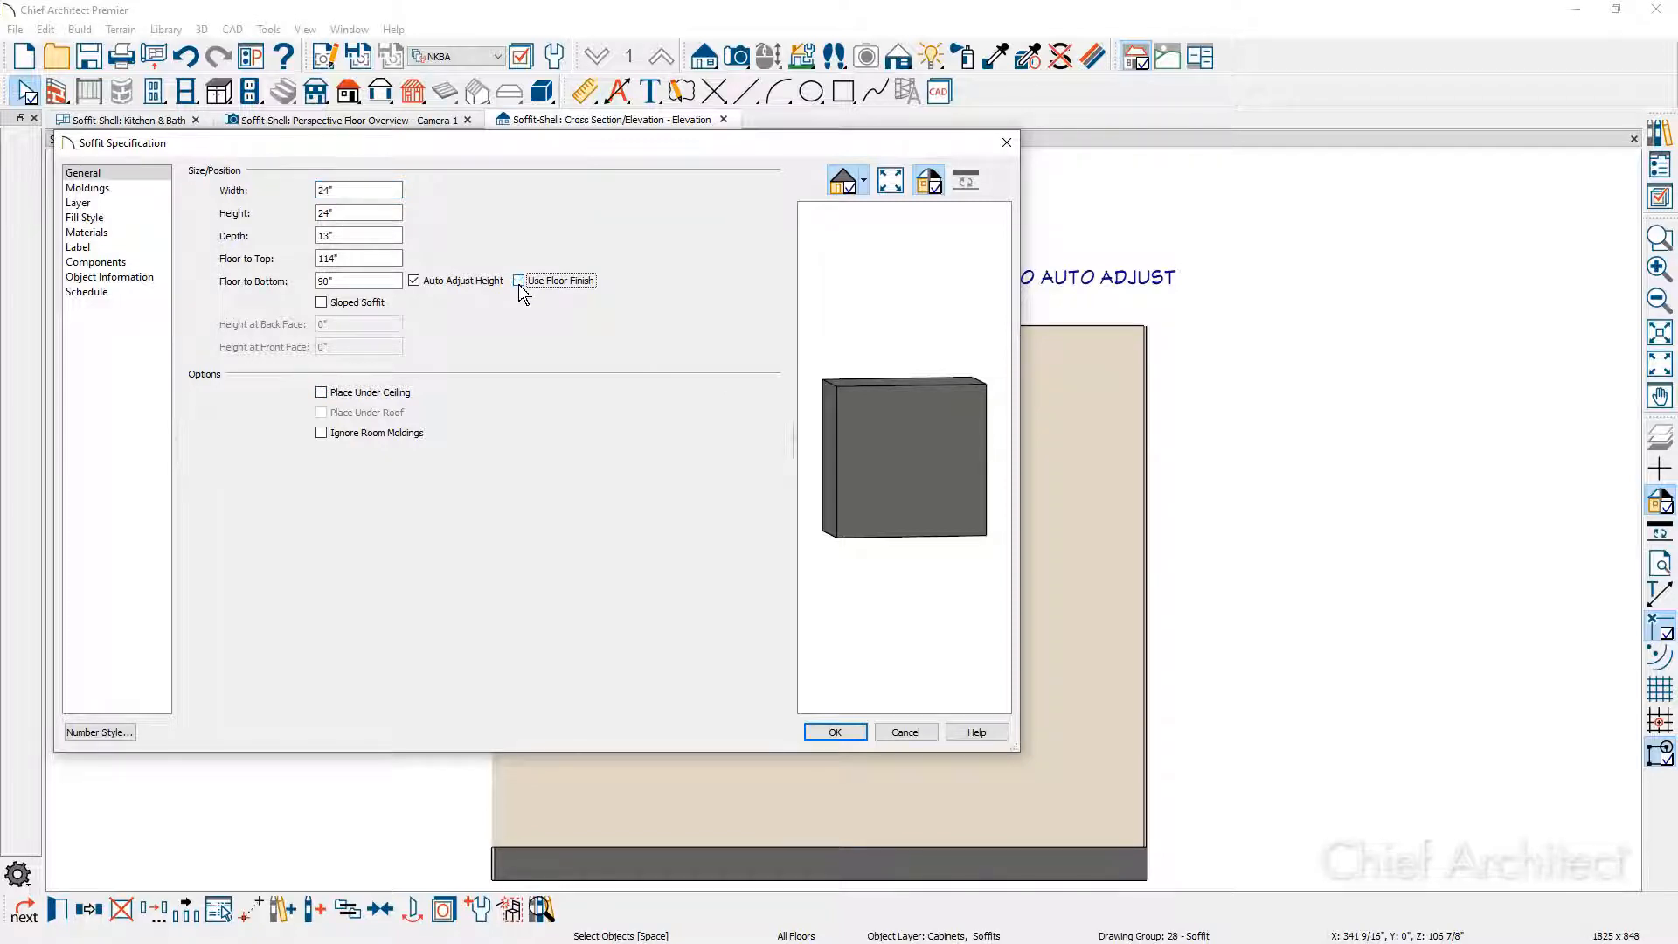
pyautogui.click(519, 279)
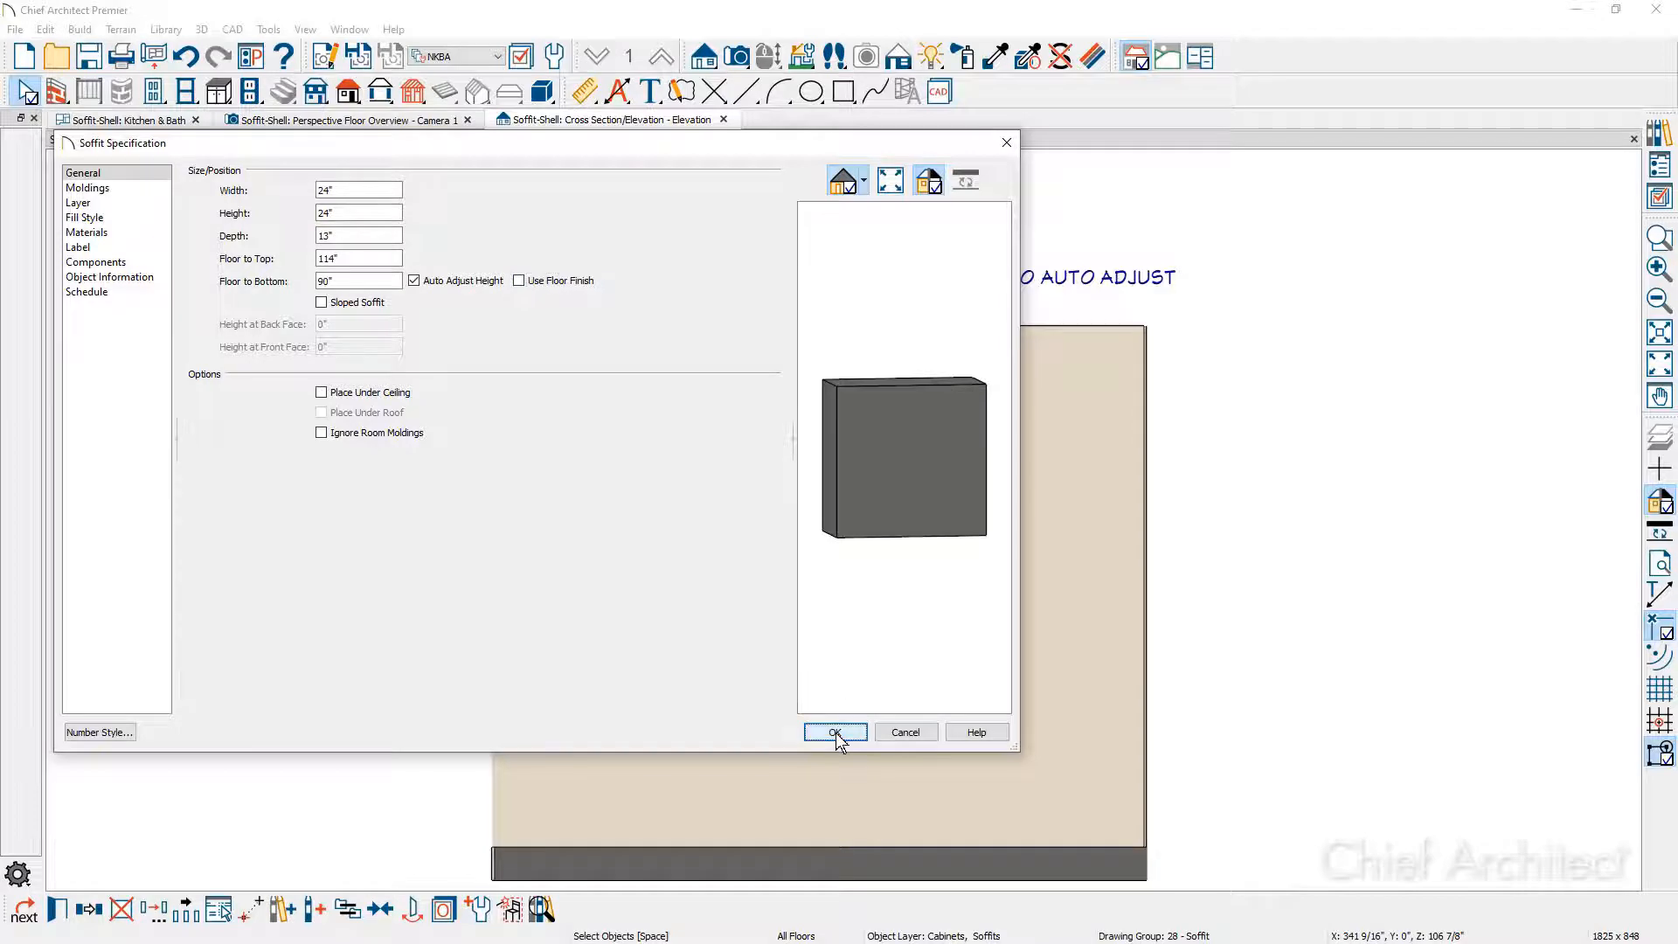
pyautogui.click(833, 733)
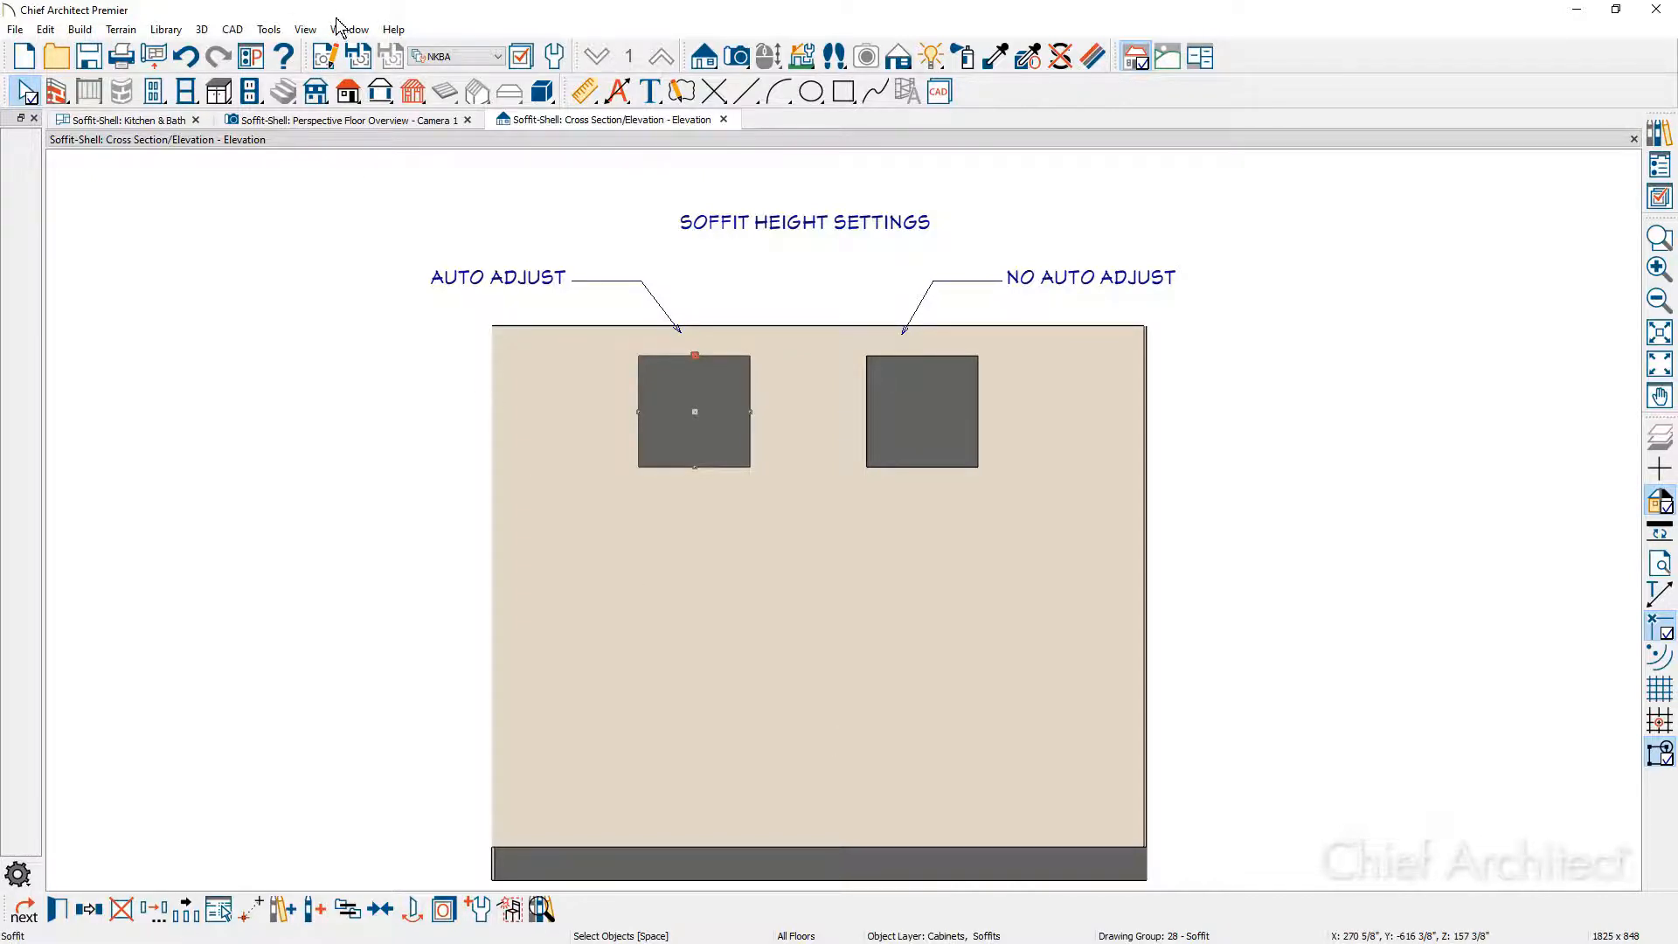
# - Tile all open views, raise the room floor by +12 inches, then return to the 3D view
pyautogui.click(350, 29)
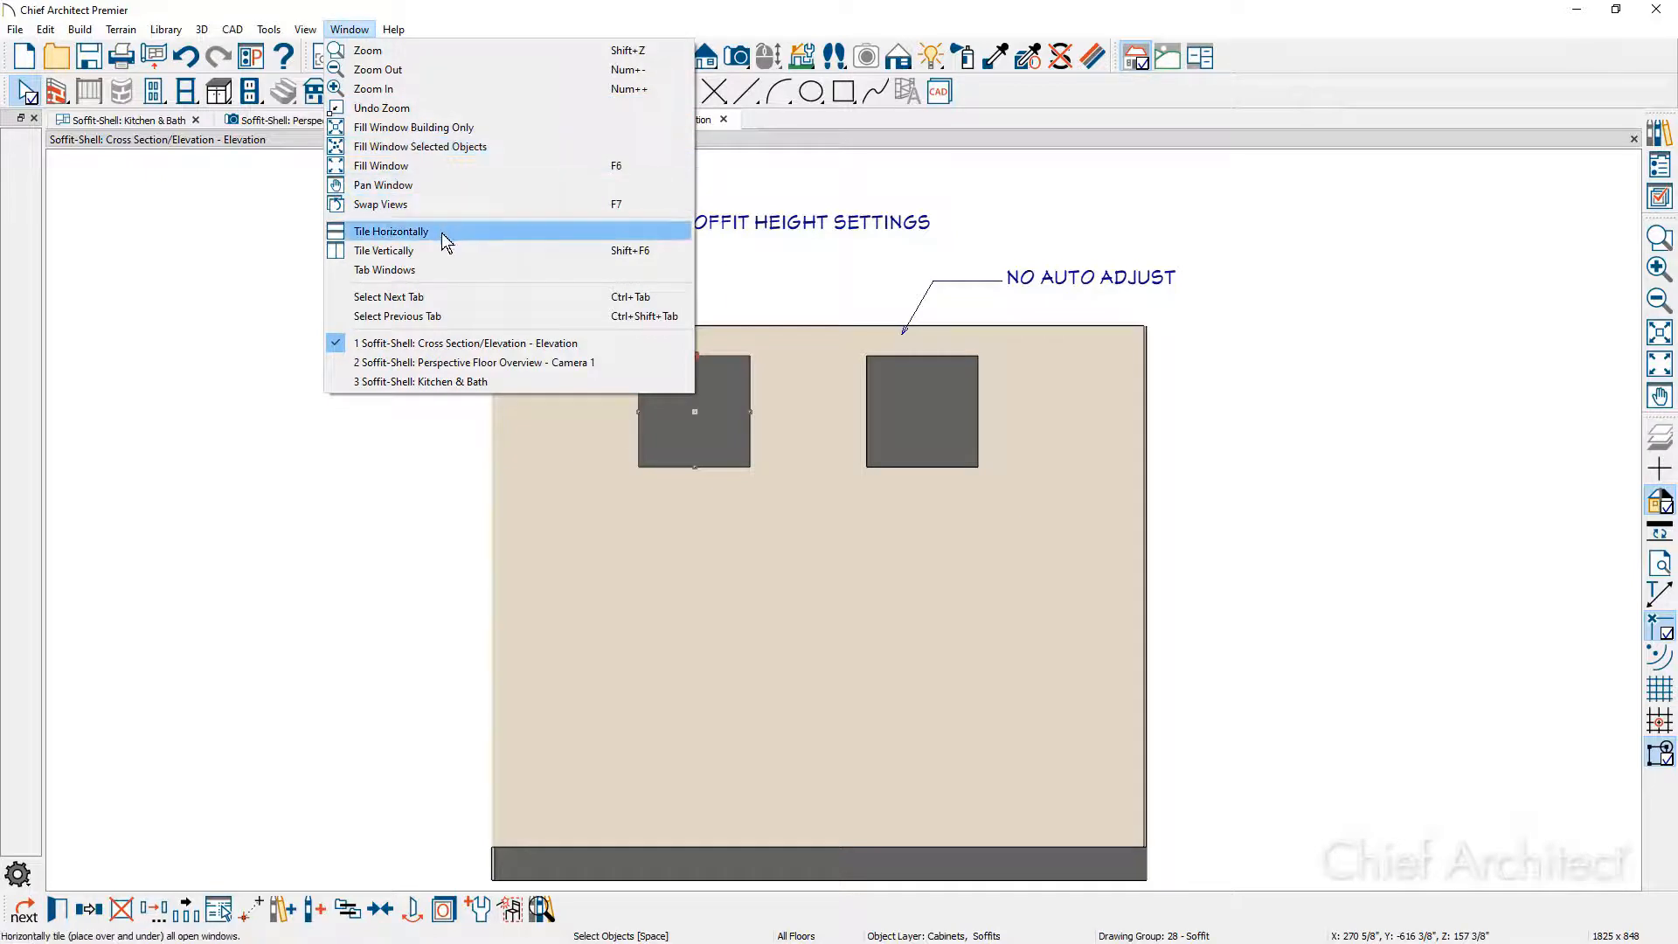
pyautogui.click(382, 250)
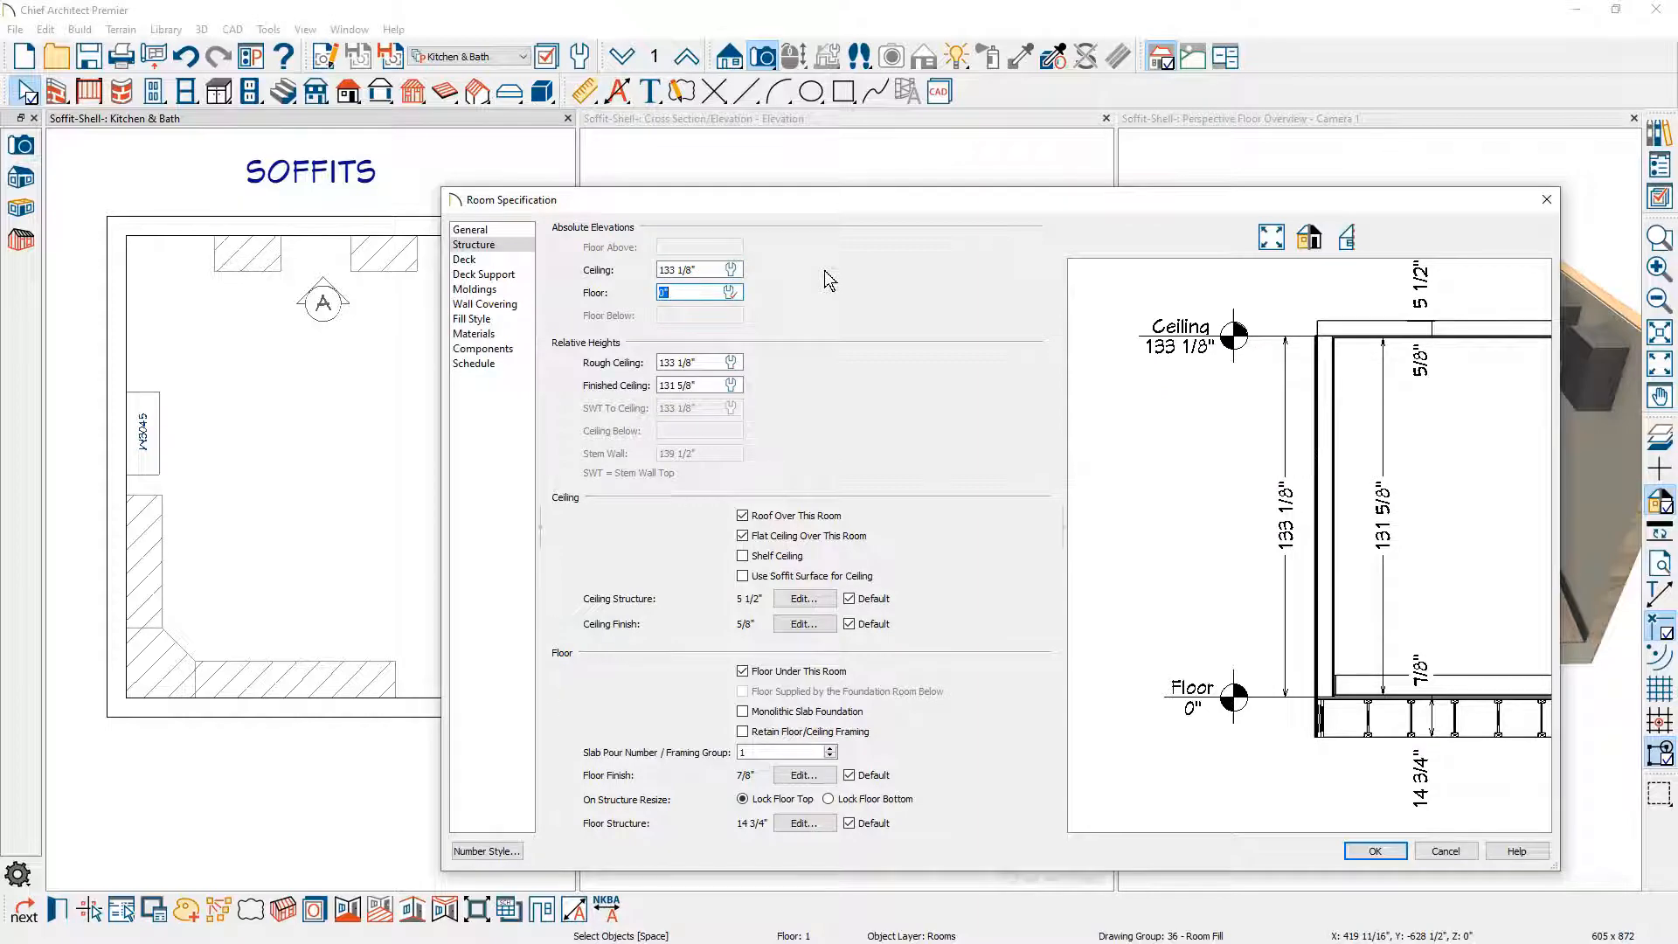
pyautogui.write('+12')
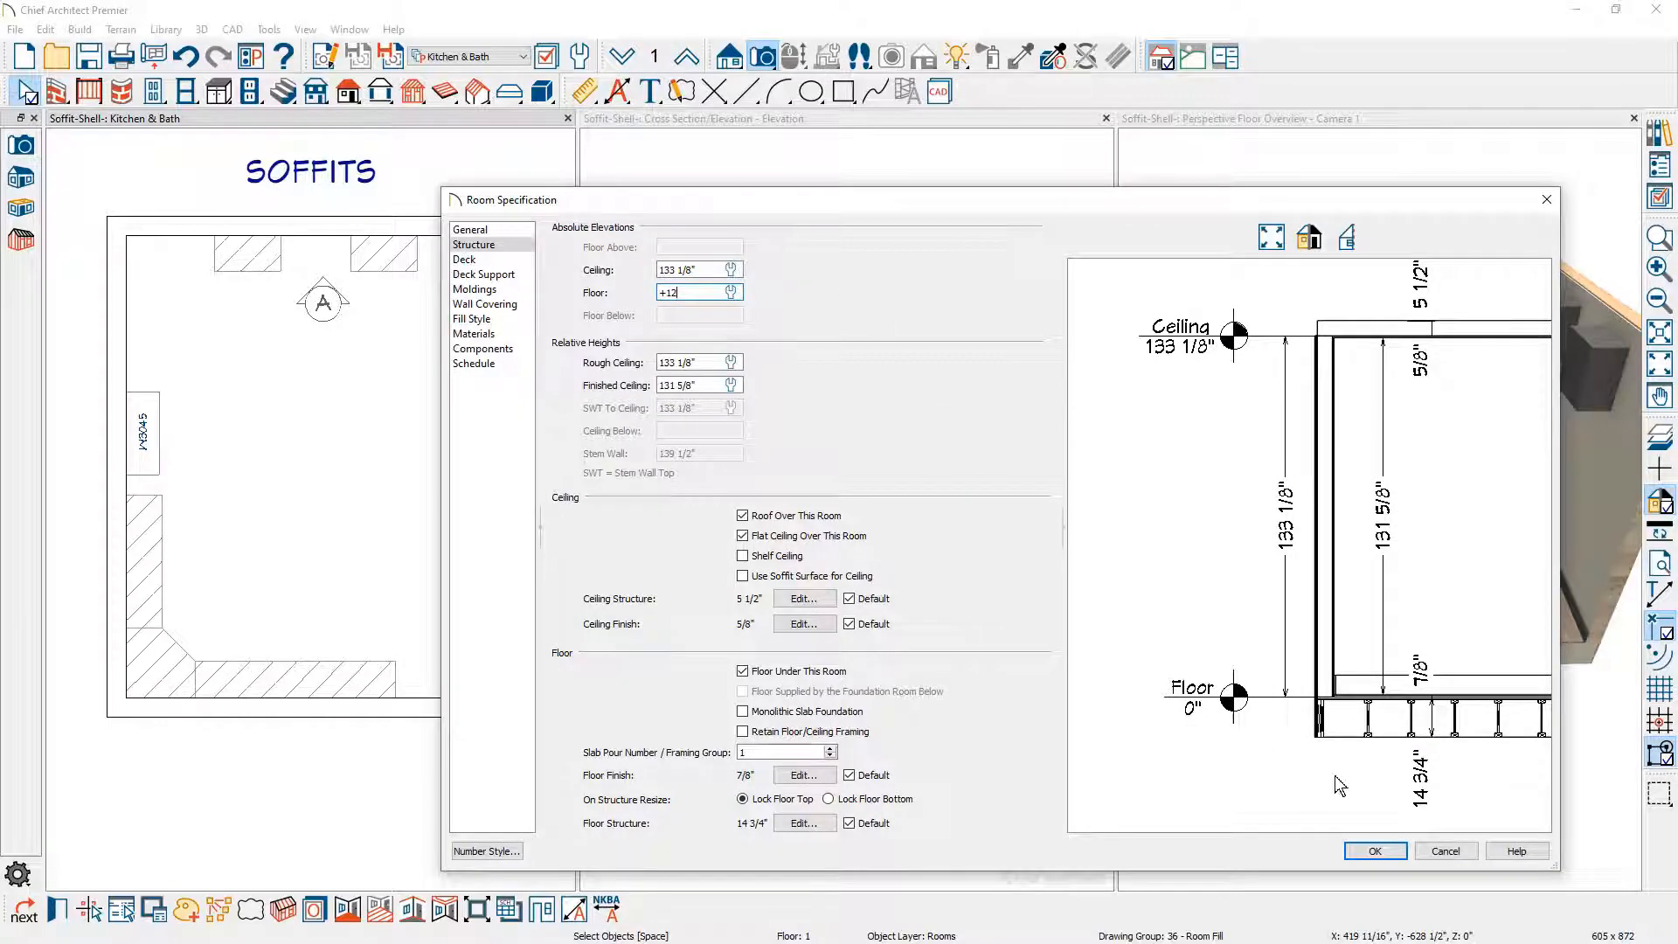
pyautogui.click(1373, 851)
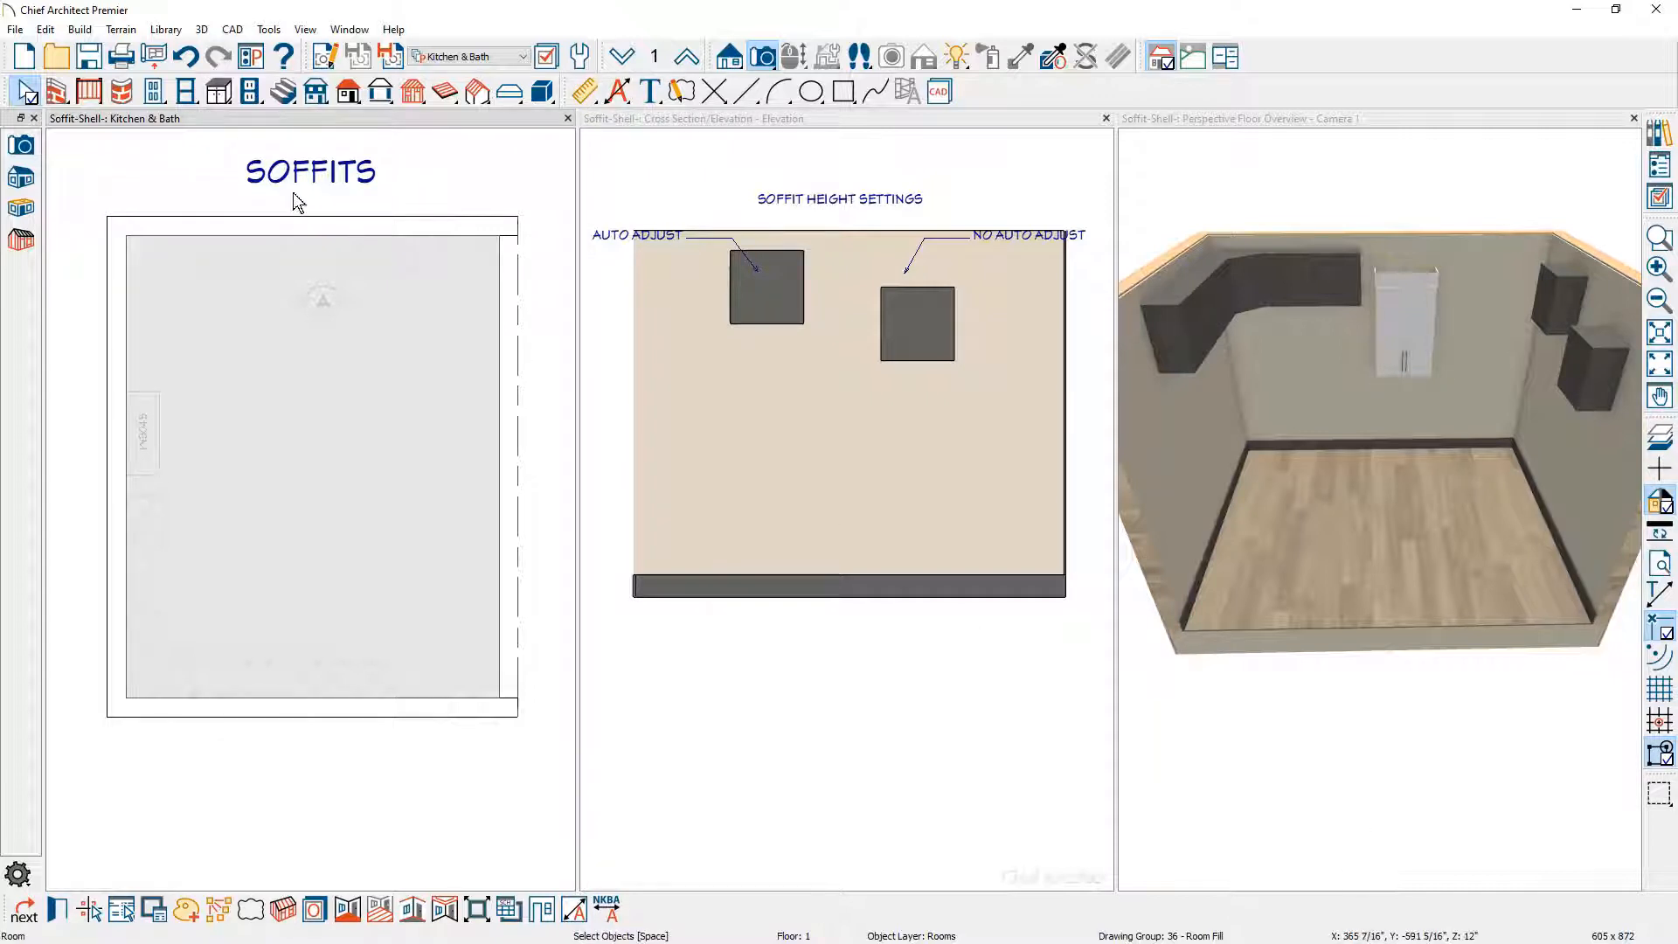
pyautogui.click(180, 56)
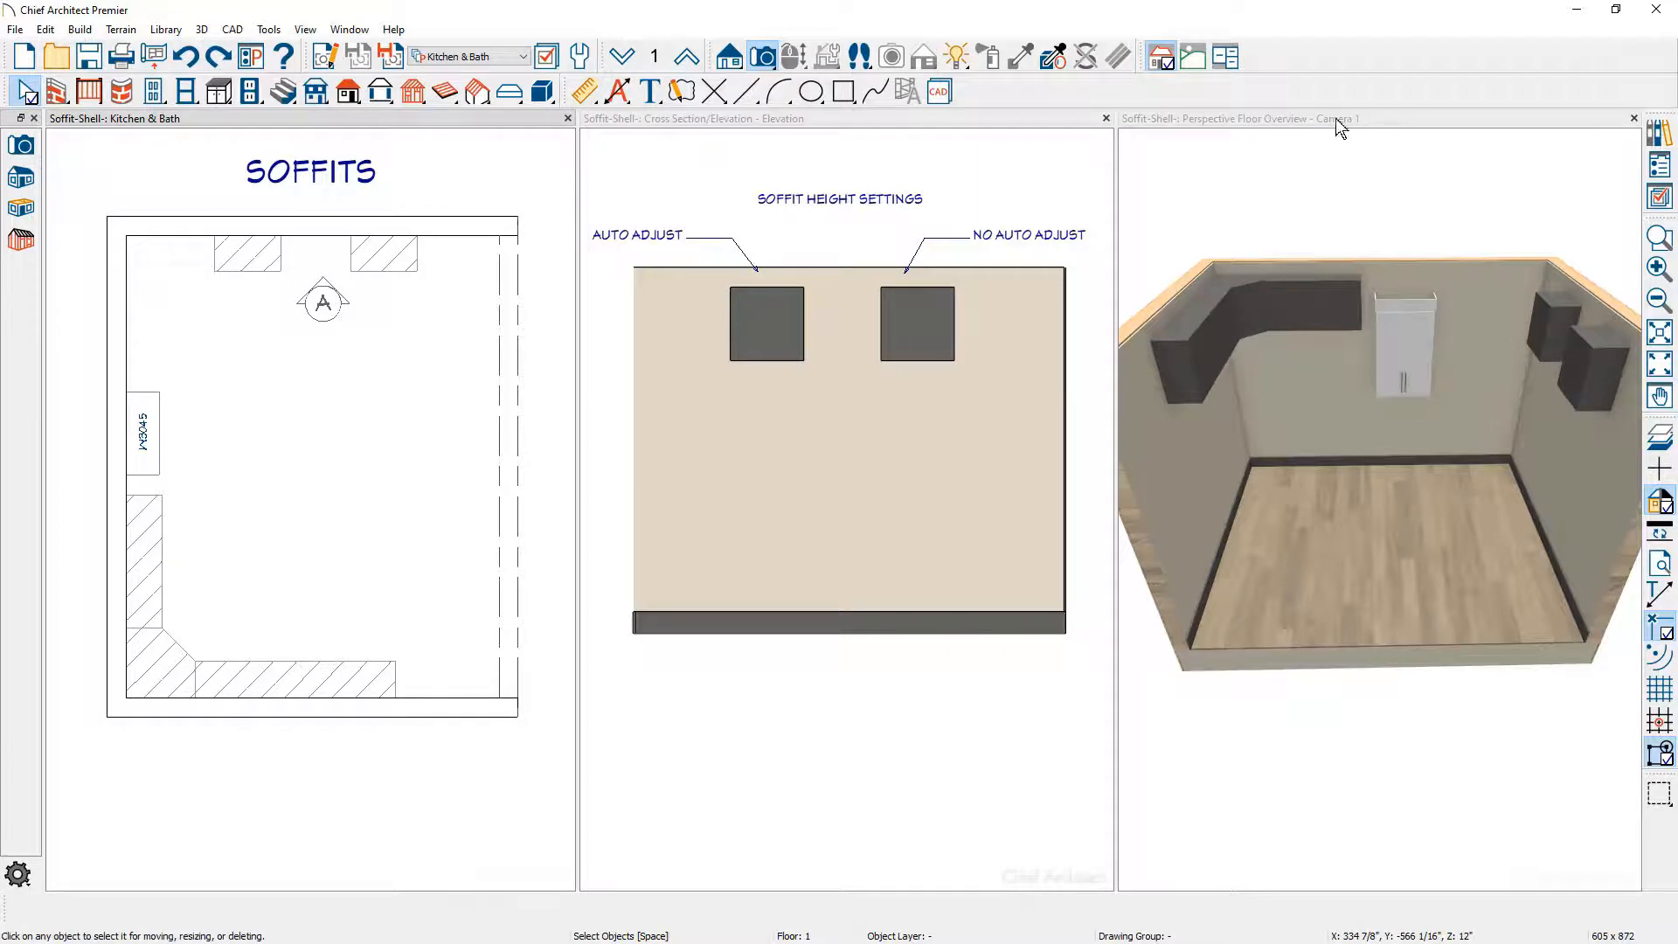
pyautogui.click(1235, 119)
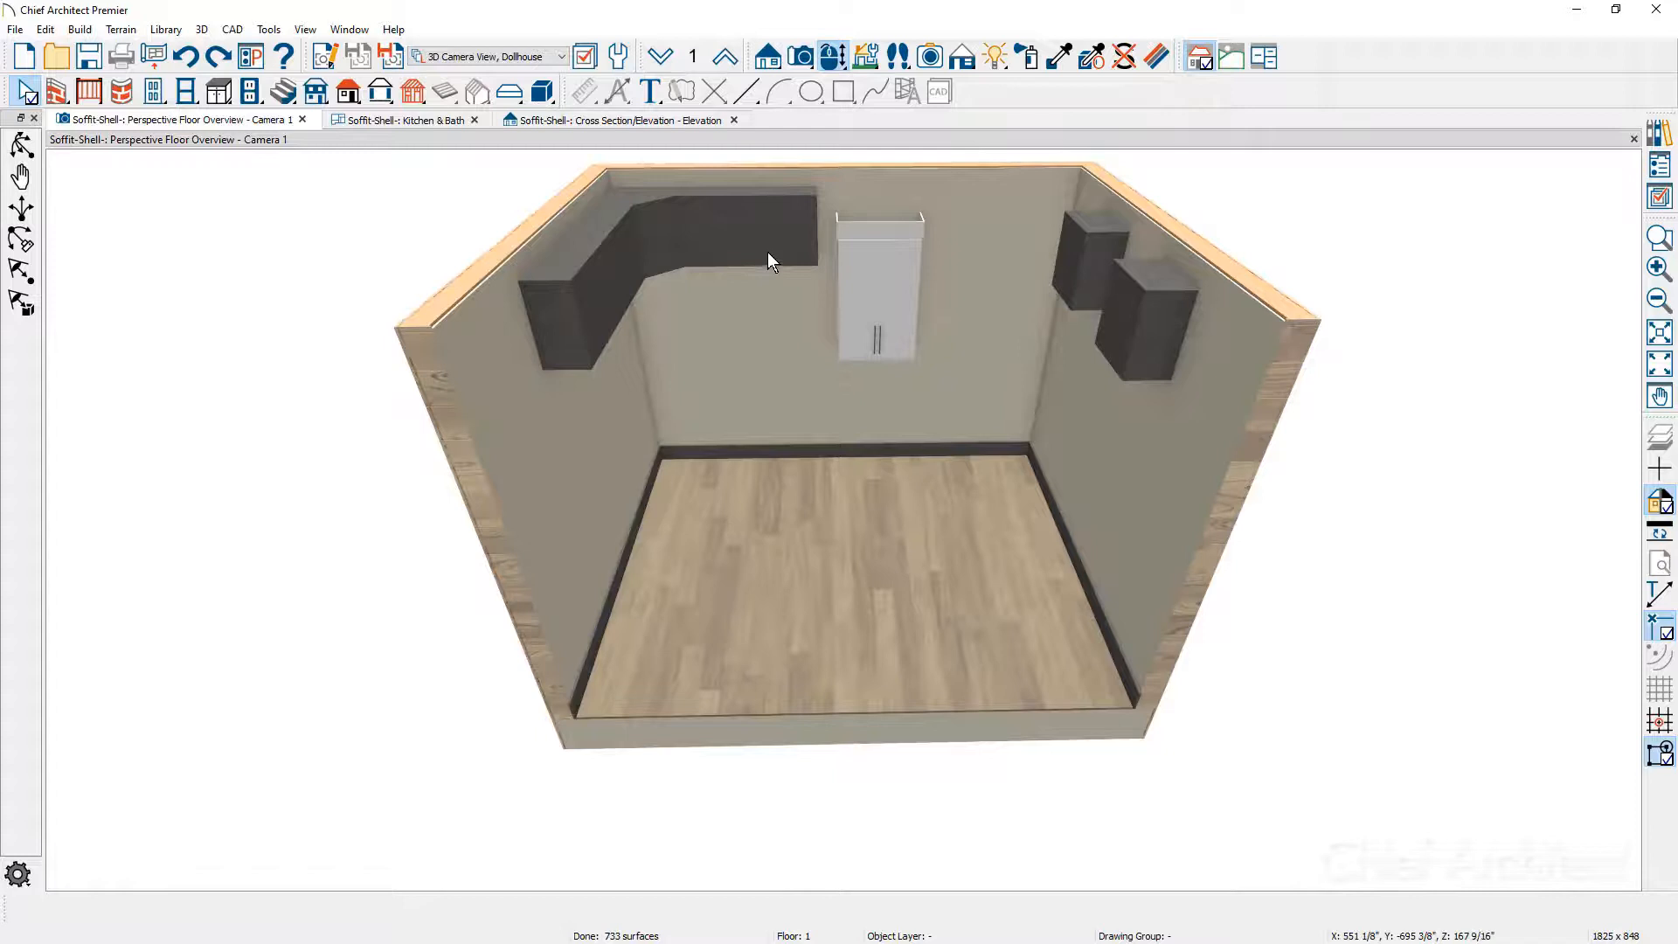
# - Select the room by its floor in the 3D view
pyautogui.click(670, 231)
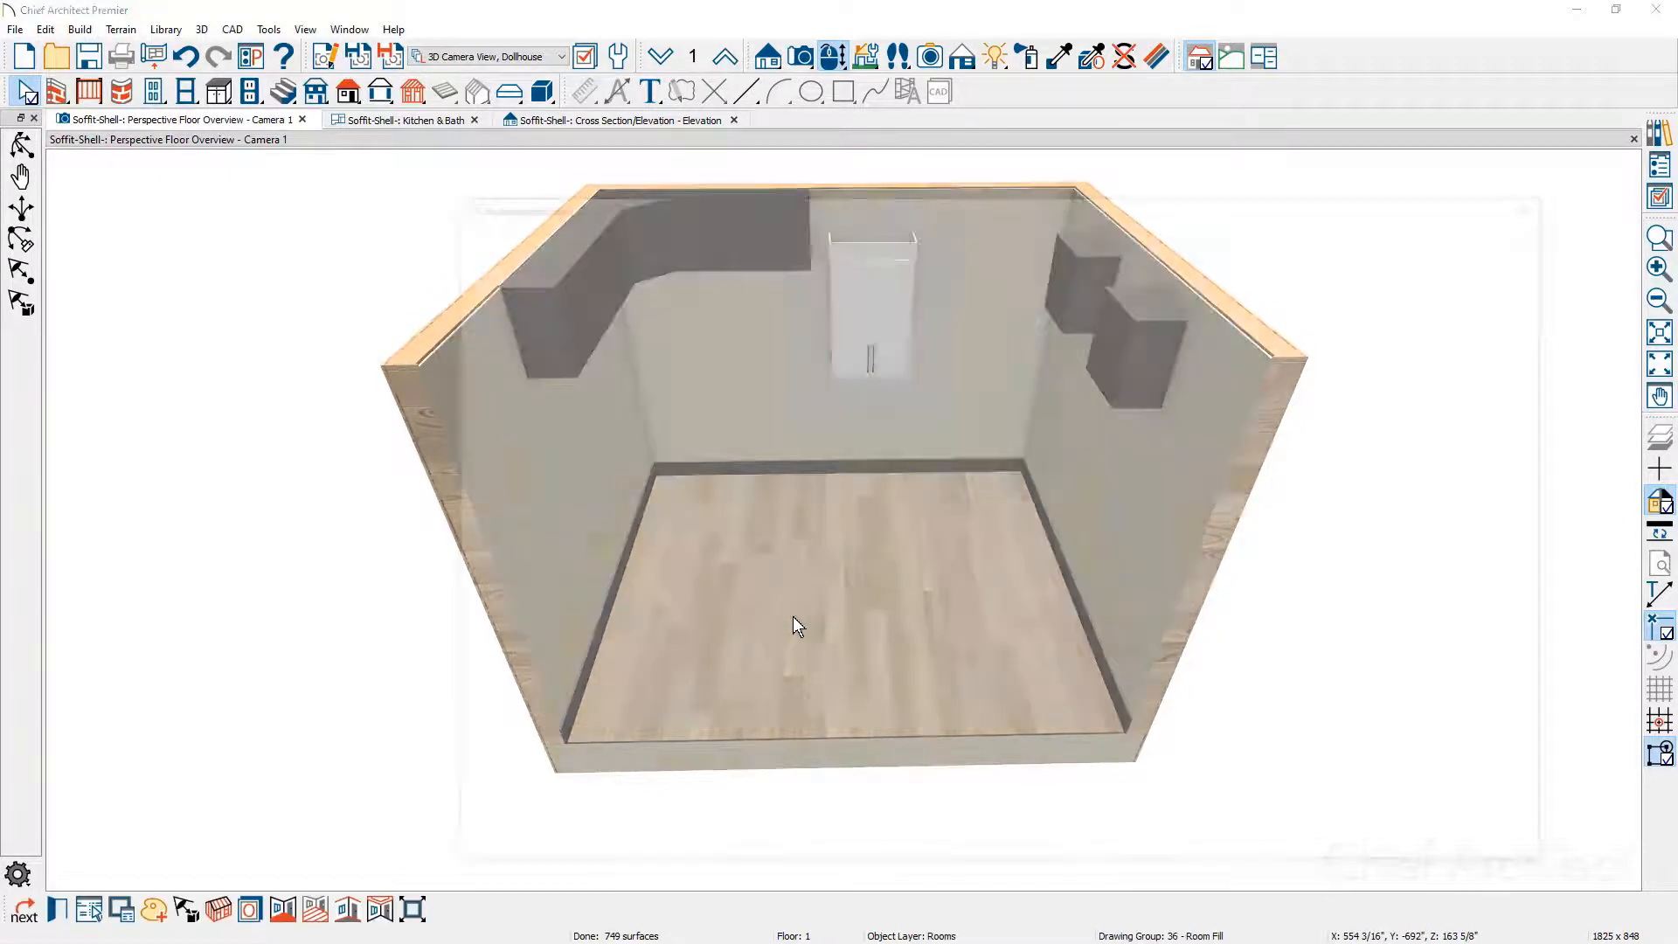
# - In the room's Moldings panel, drop the default moldings and add the CA-16 crown profile
pyautogui.doubleClick(797, 626)
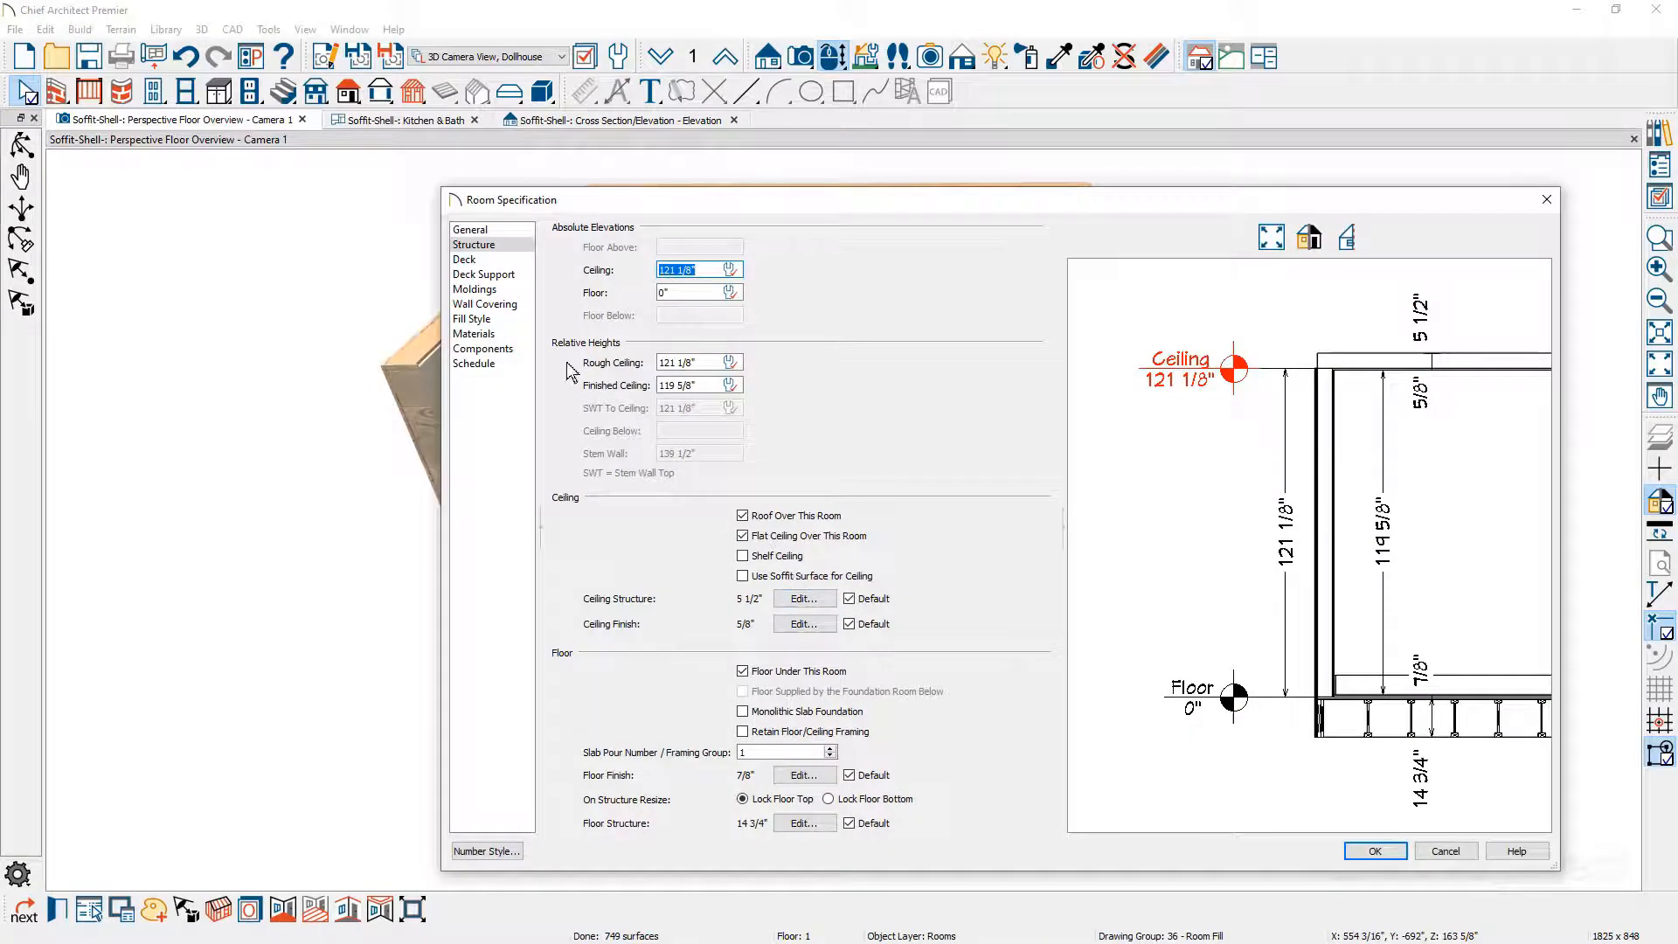
pyautogui.click(473, 288)
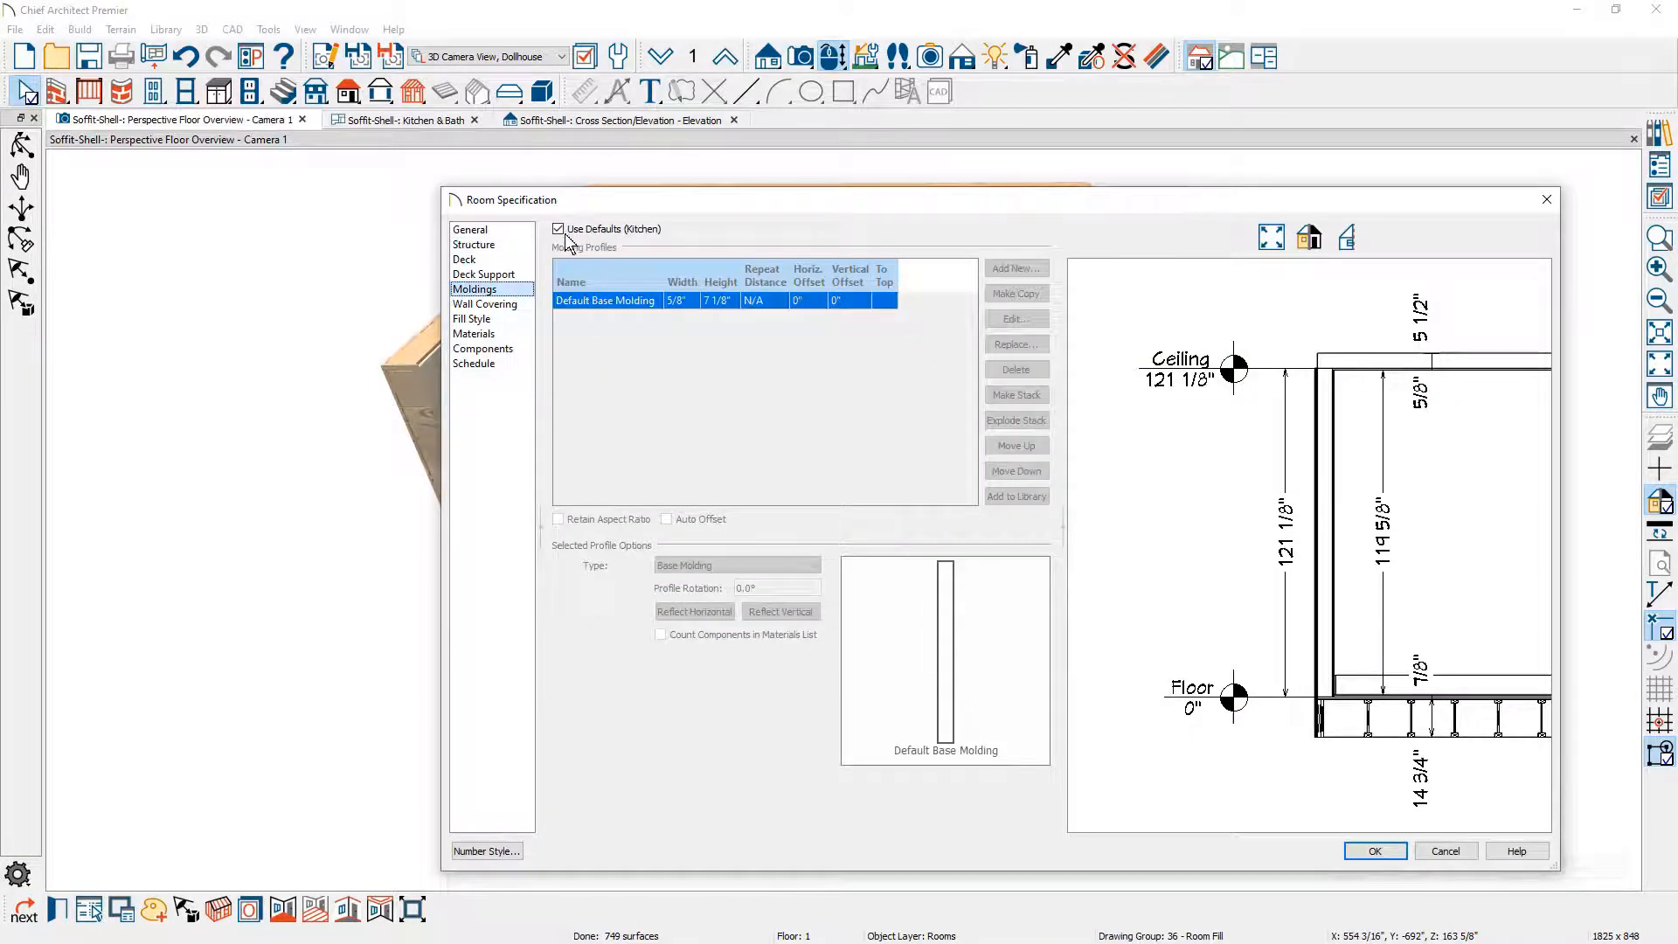
pyautogui.click(558, 229)
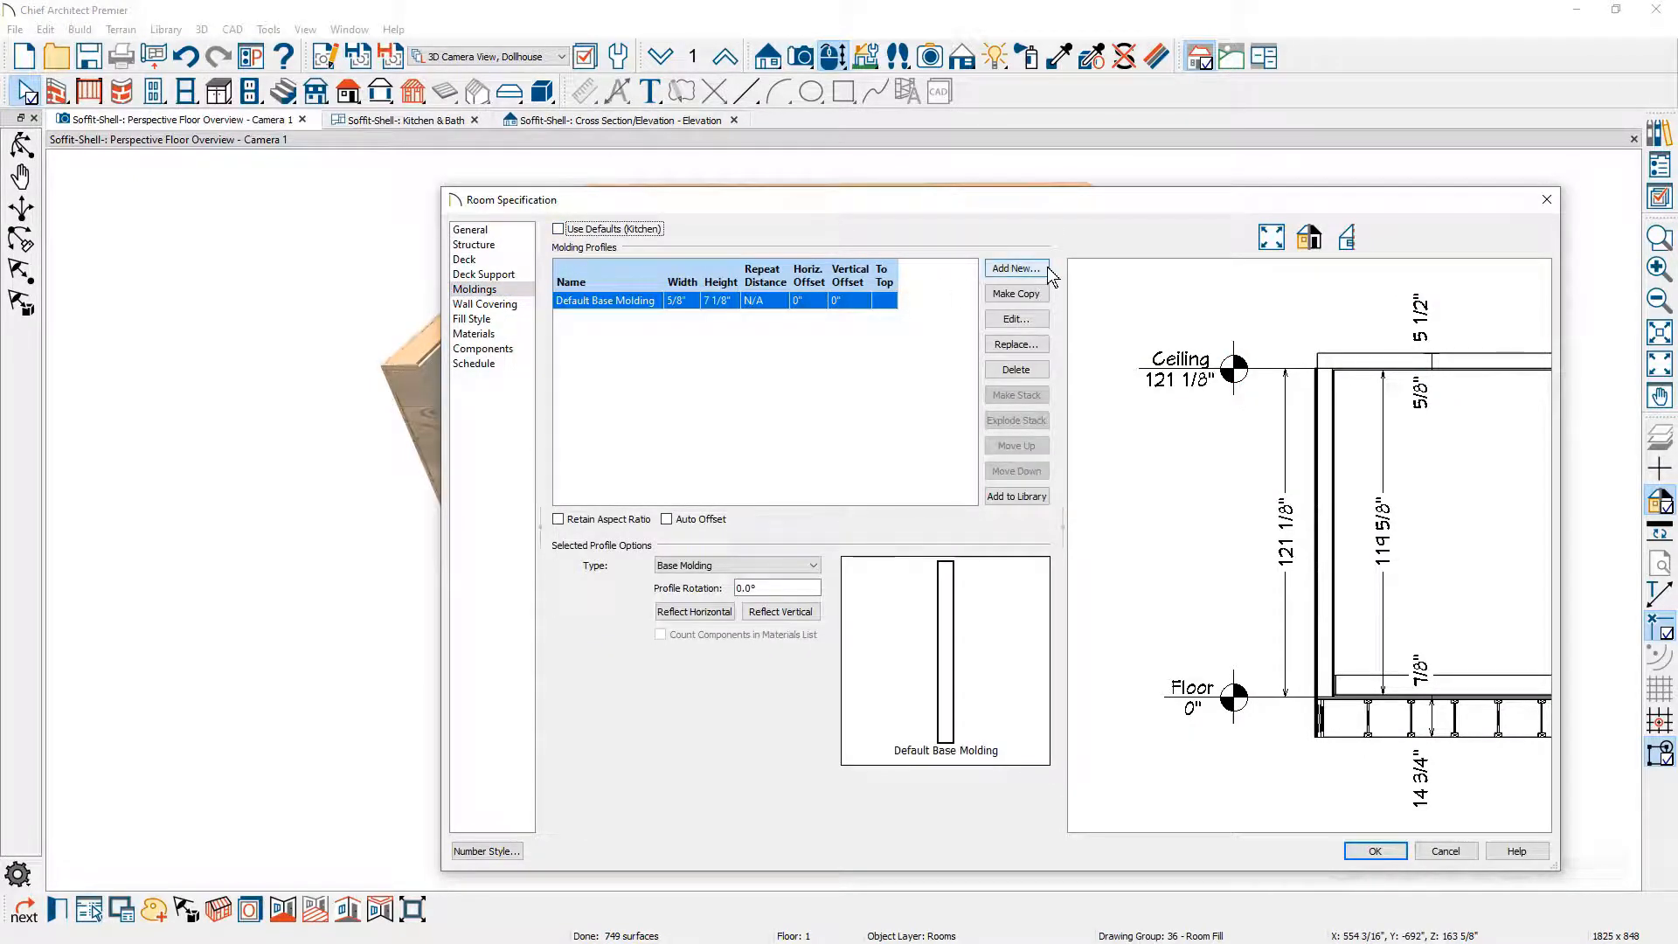
pyautogui.click(1012, 269)
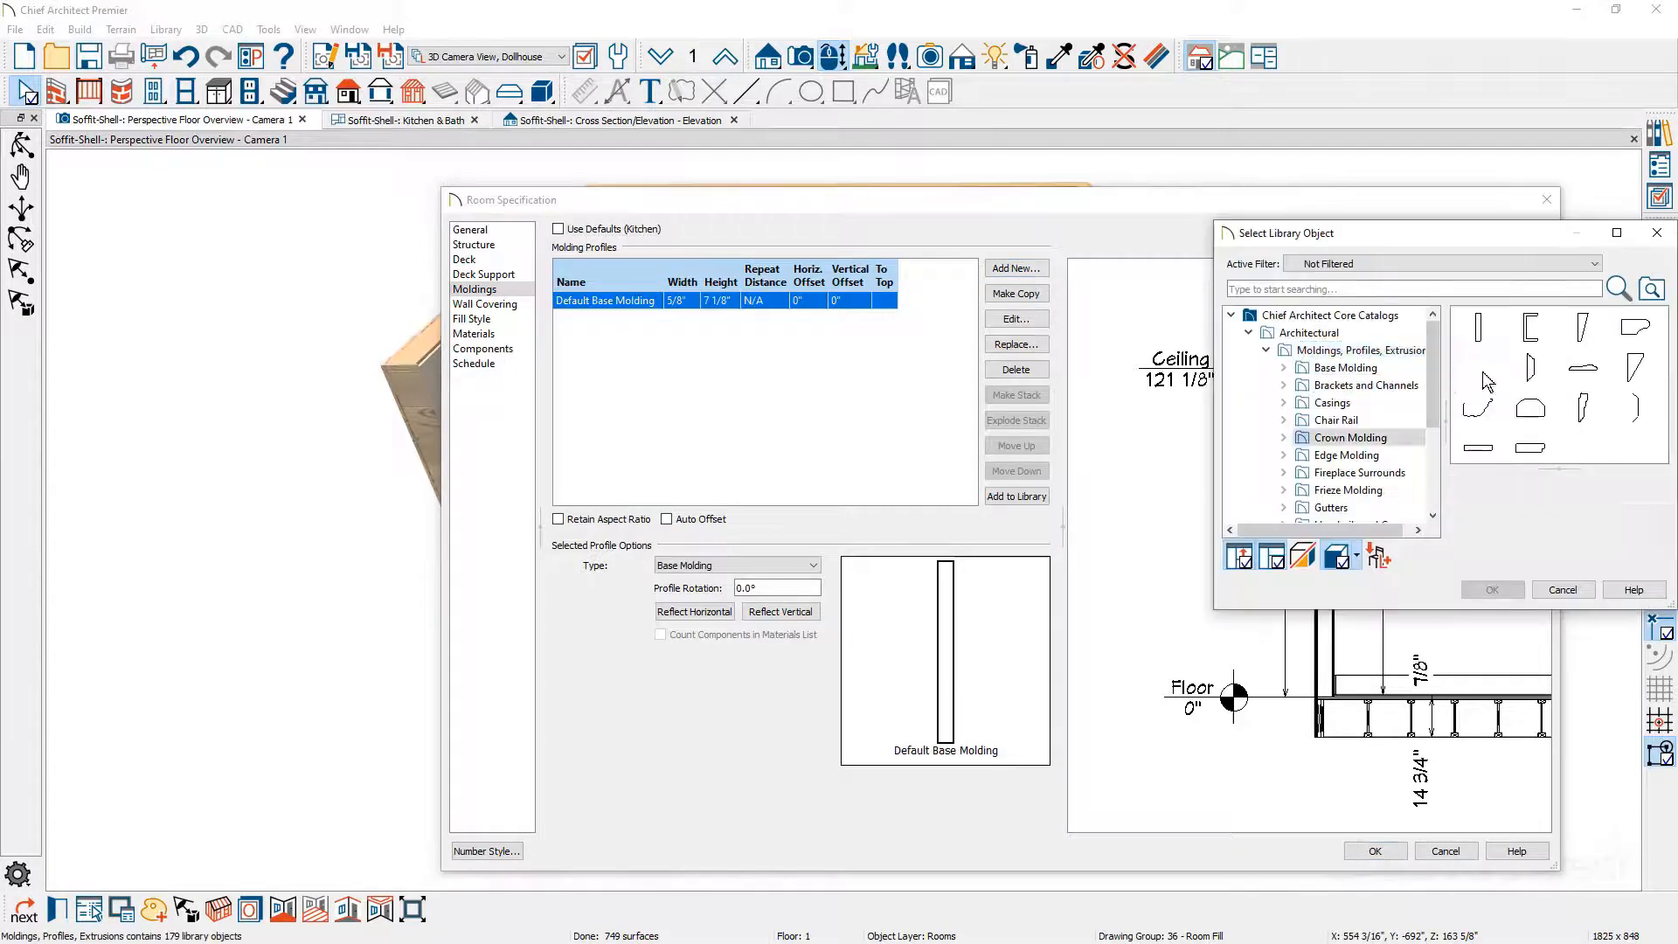
pyautogui.click(1470, 325)
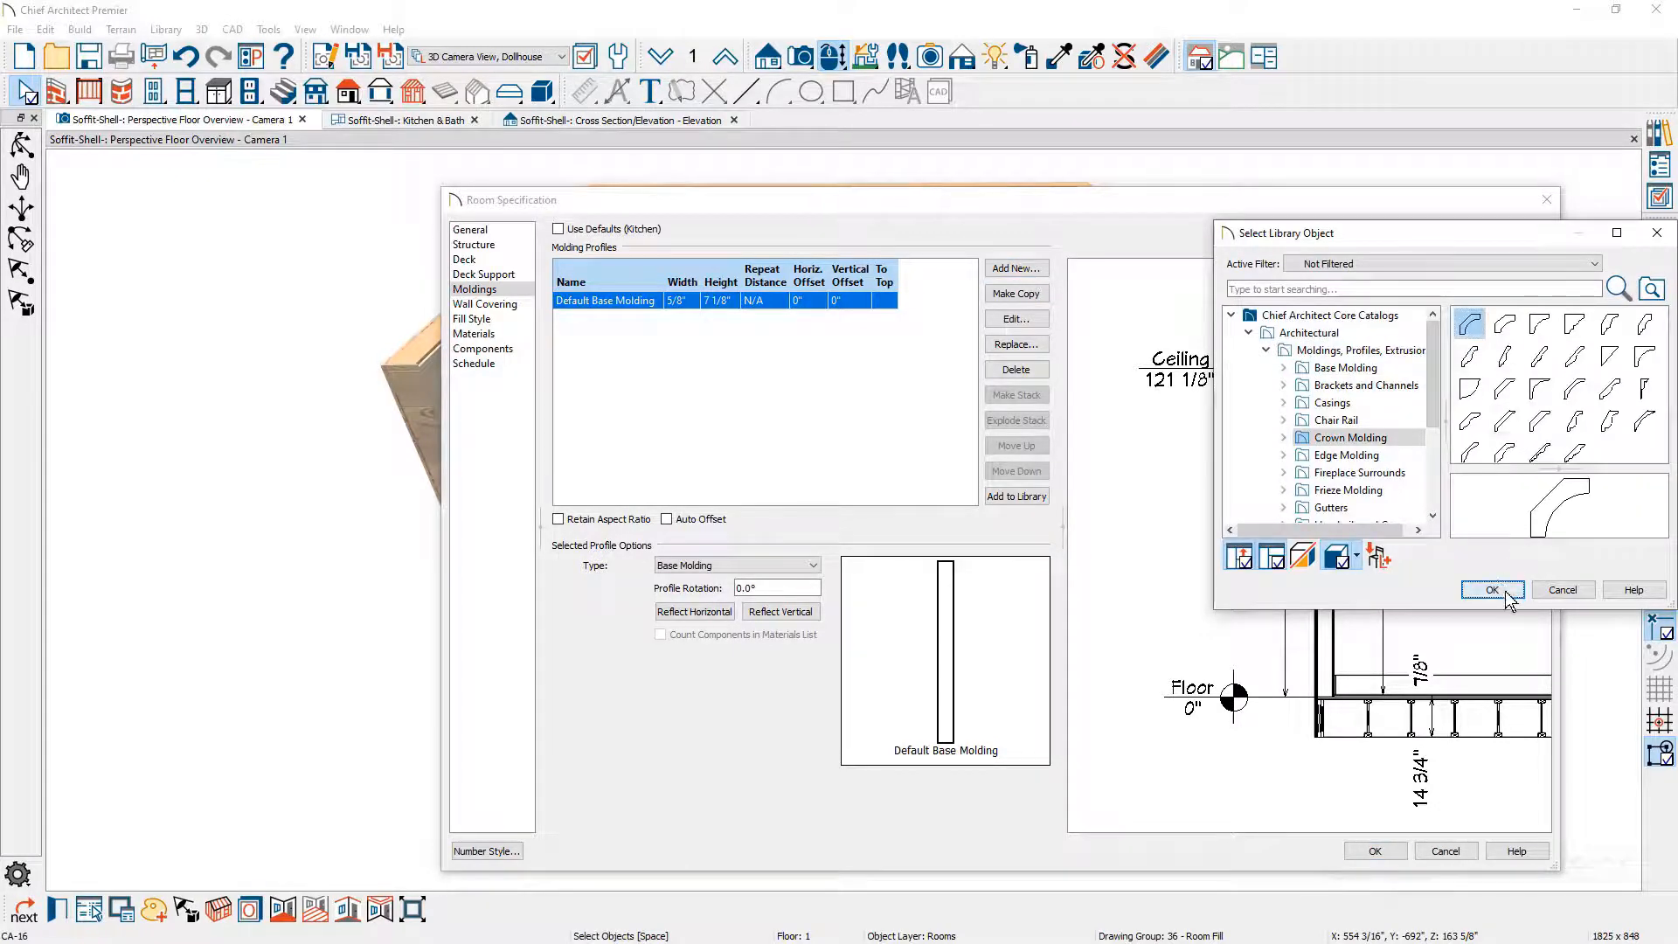
pyautogui.click(1490, 589)
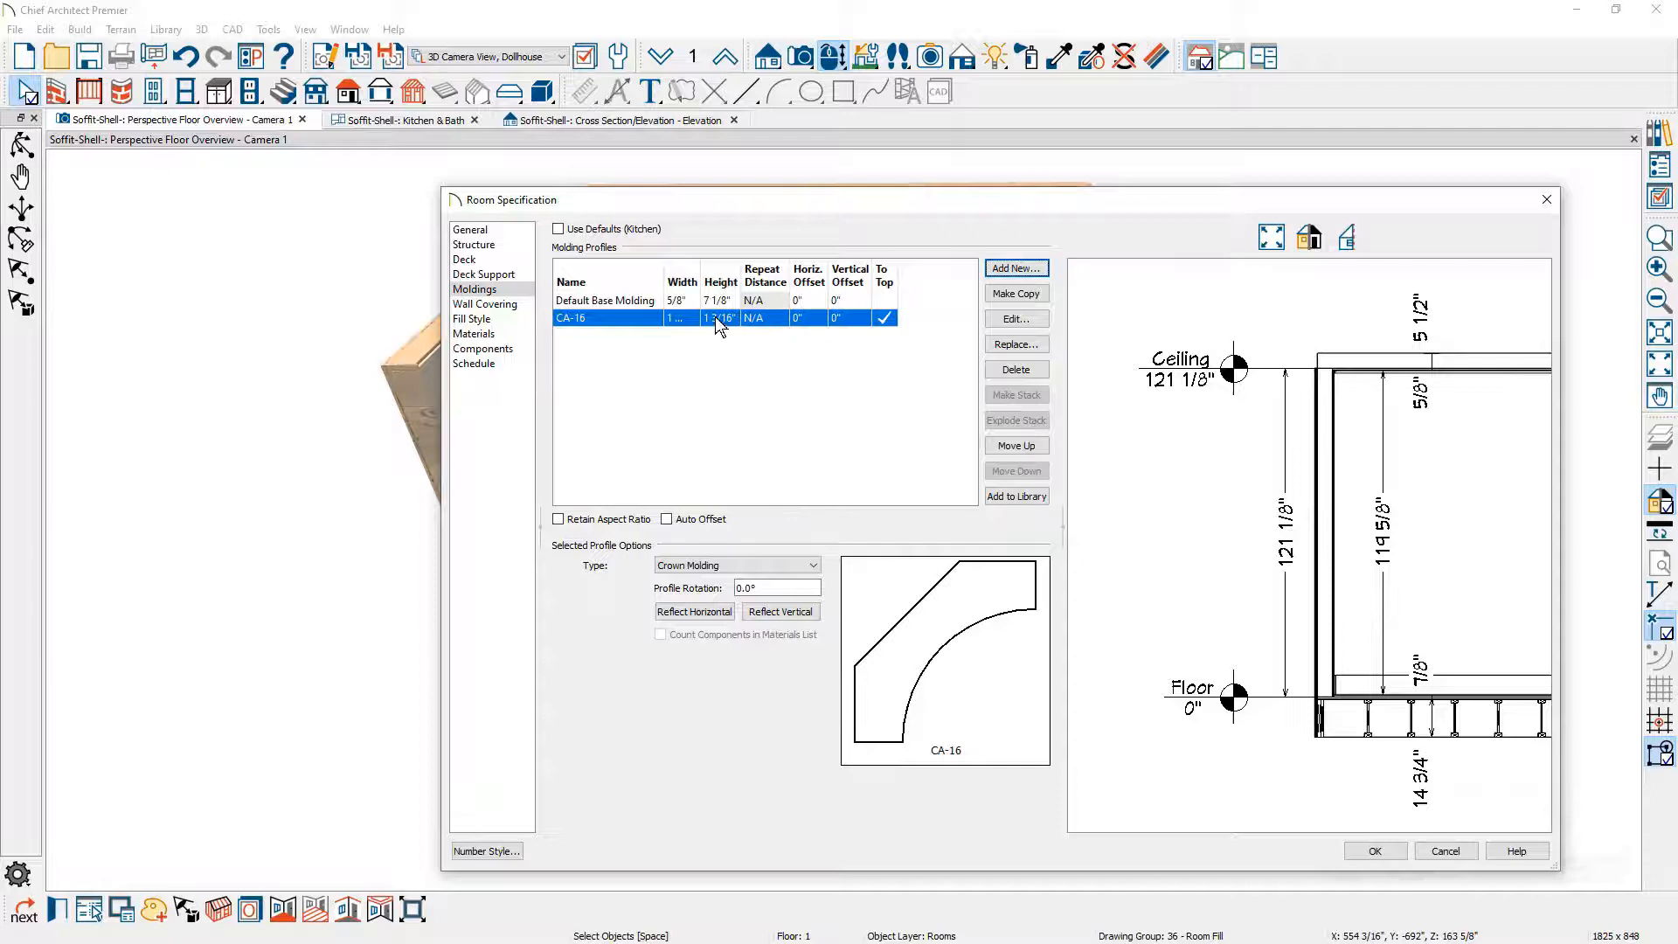
# - Set the CA-16 crown molding to 4" wide and 6" tall and apply it to the room
pyautogui.click(680, 318)
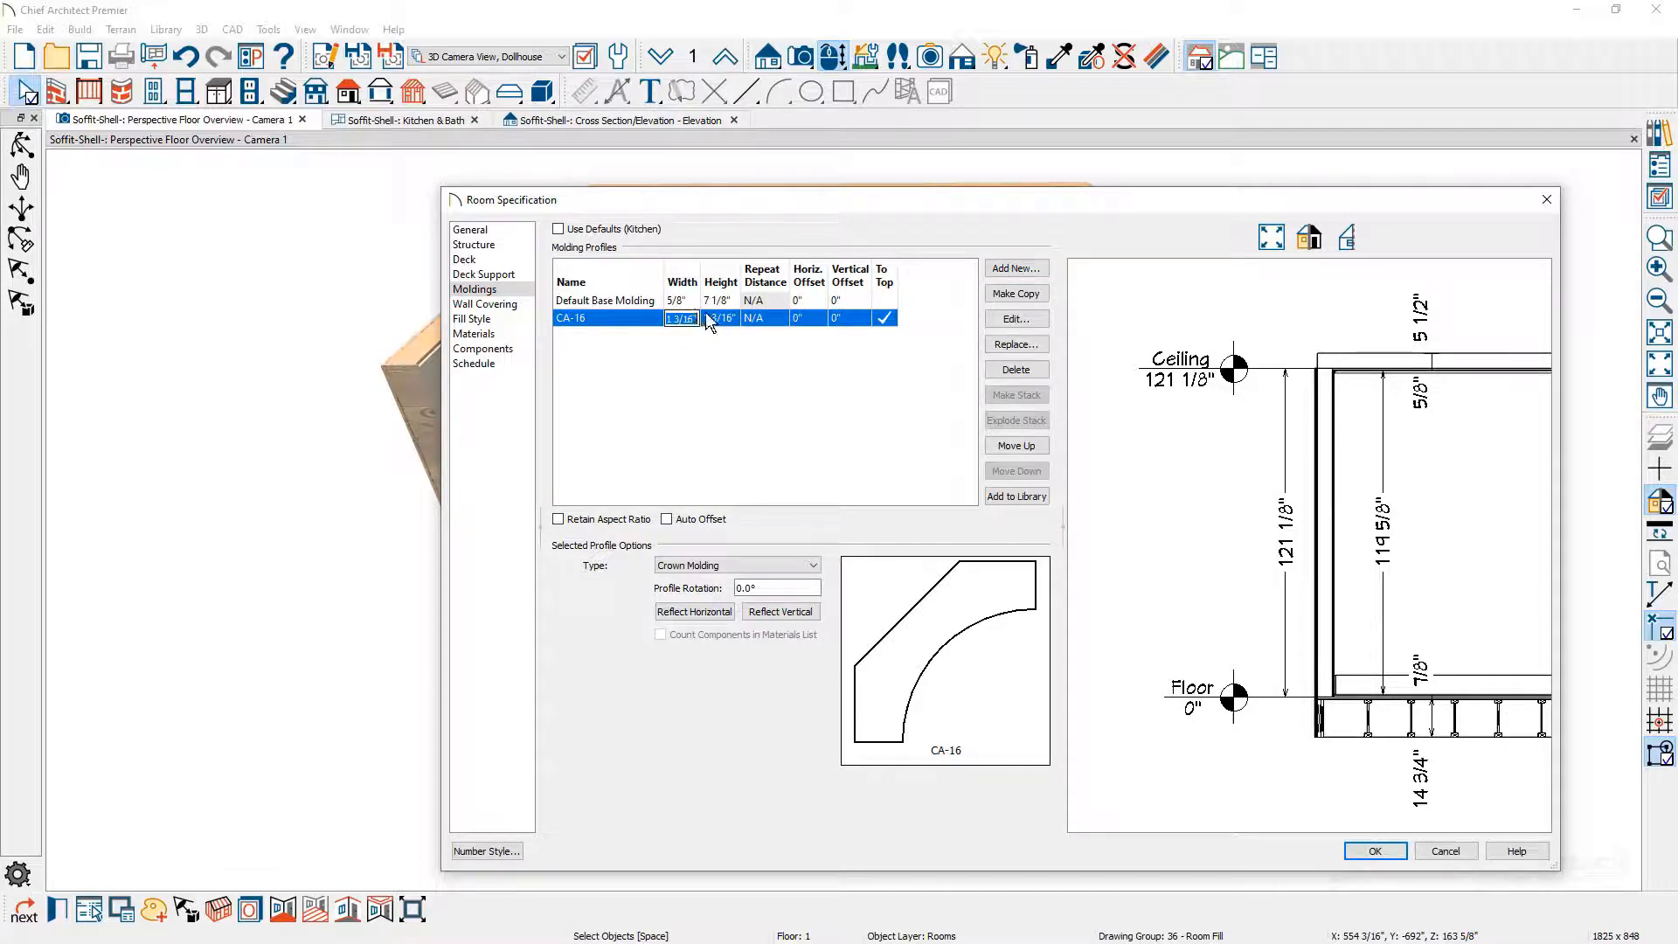
pyautogui.click(718, 318)
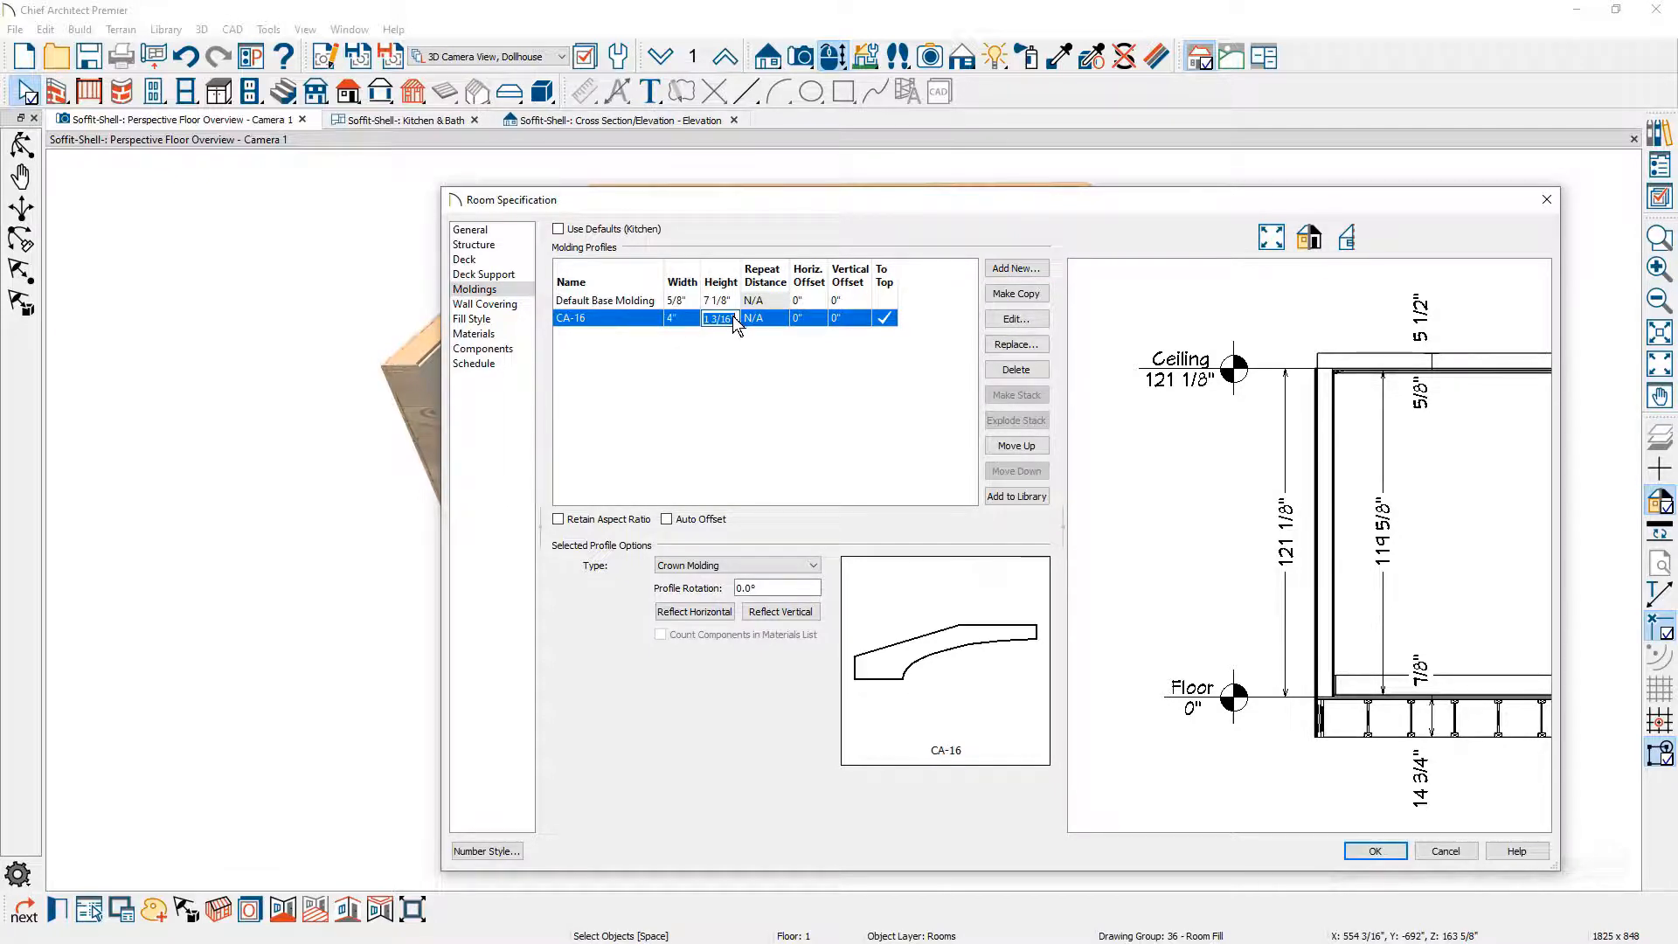
pyautogui.write('6')
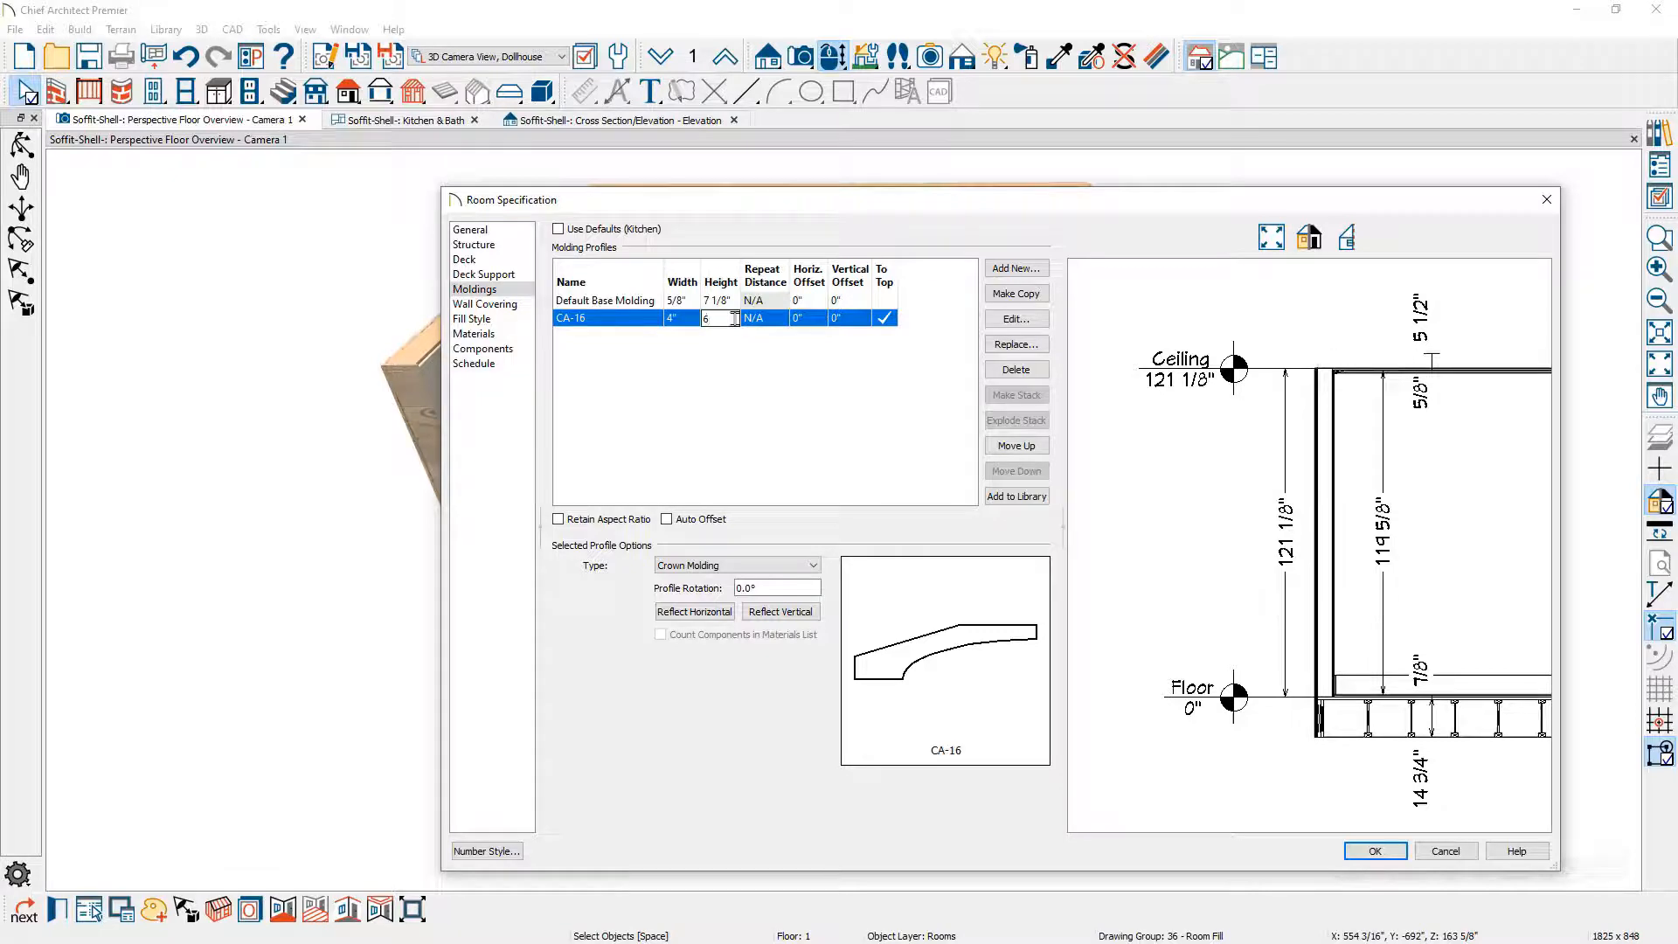
pyautogui.click(1376, 851)
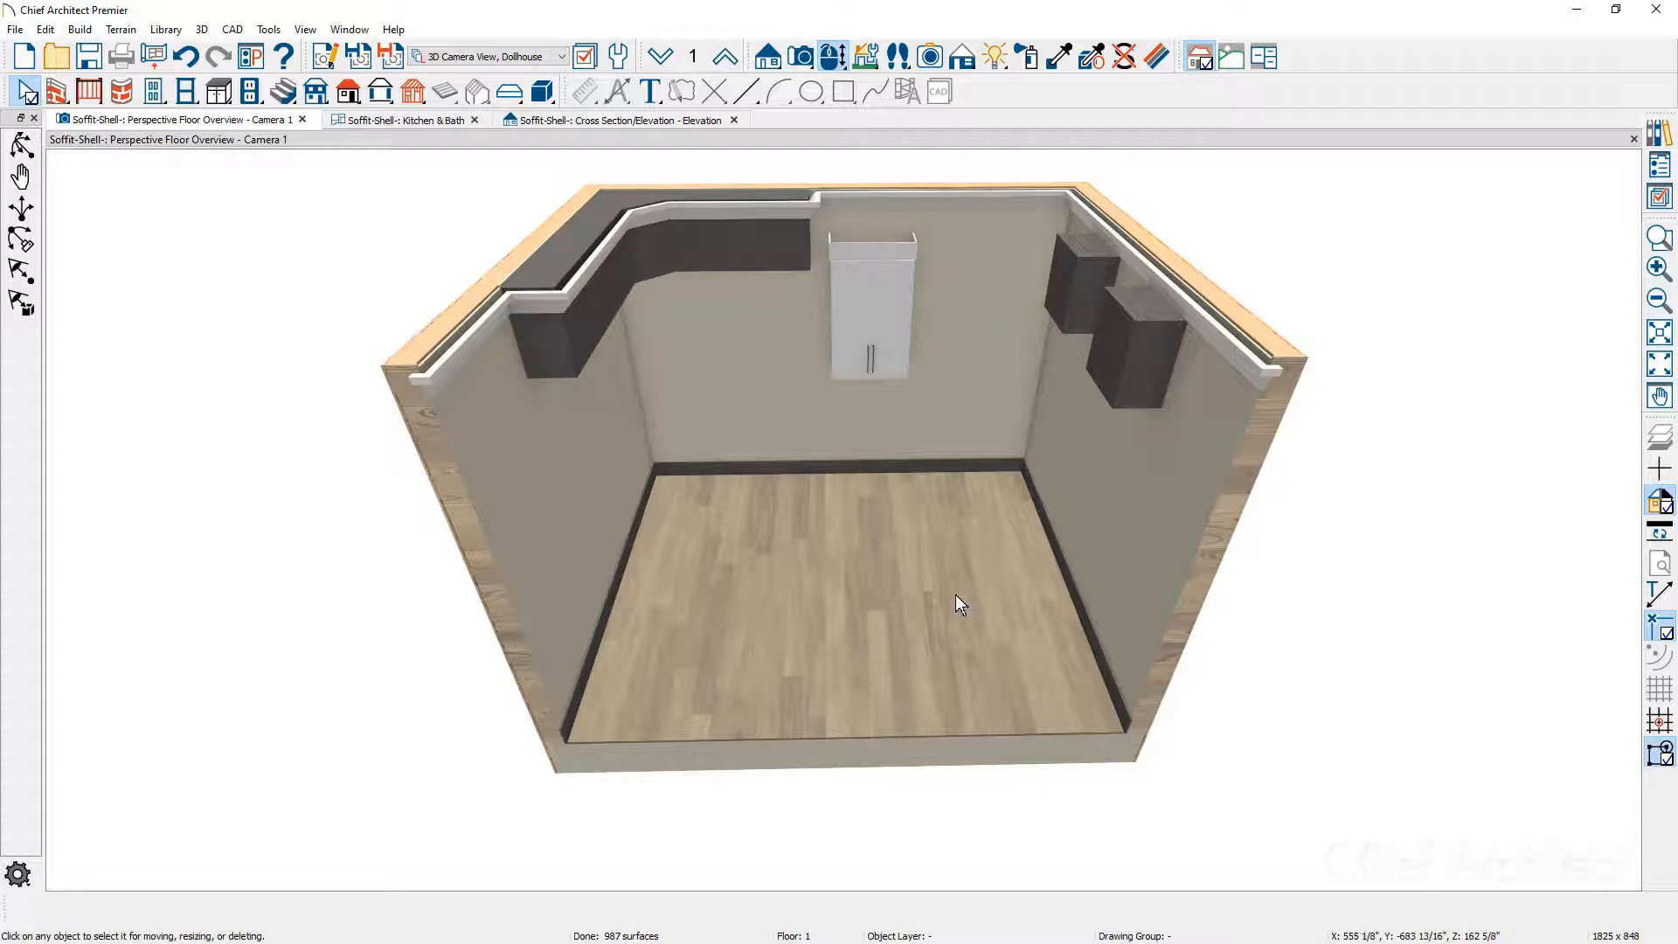
# - Set the L-shaped corner soffit to Ignore Room Moldings so the crown no longer wraps it
pyautogui.click(738, 236)
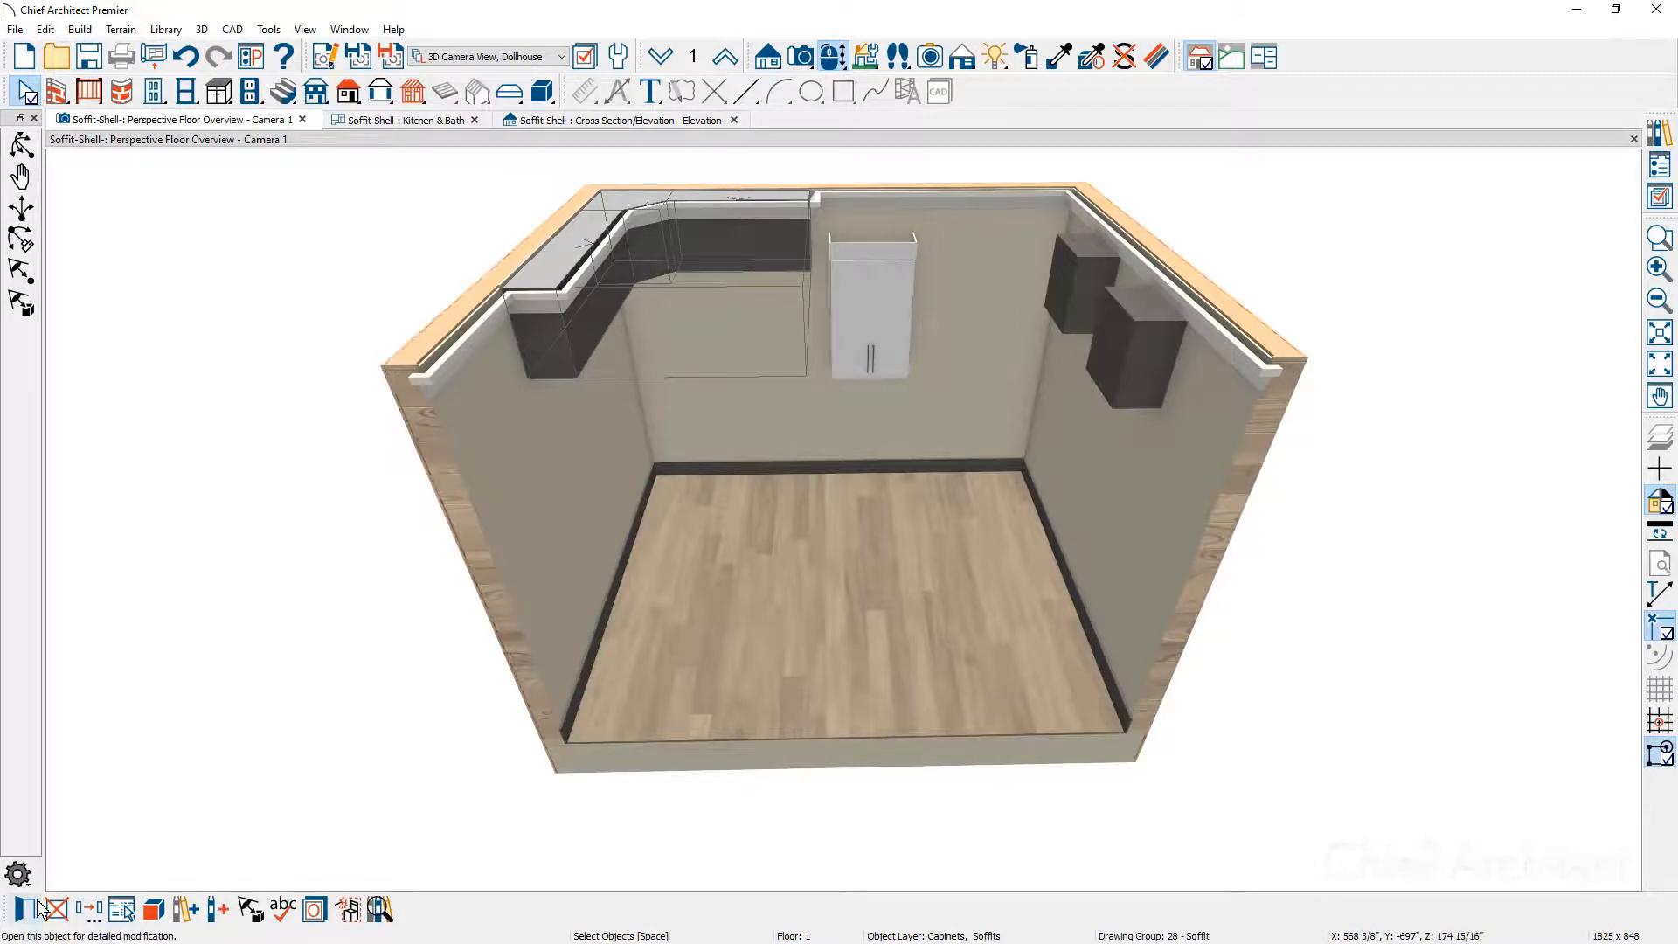
pyautogui.moveTo(35, 910)
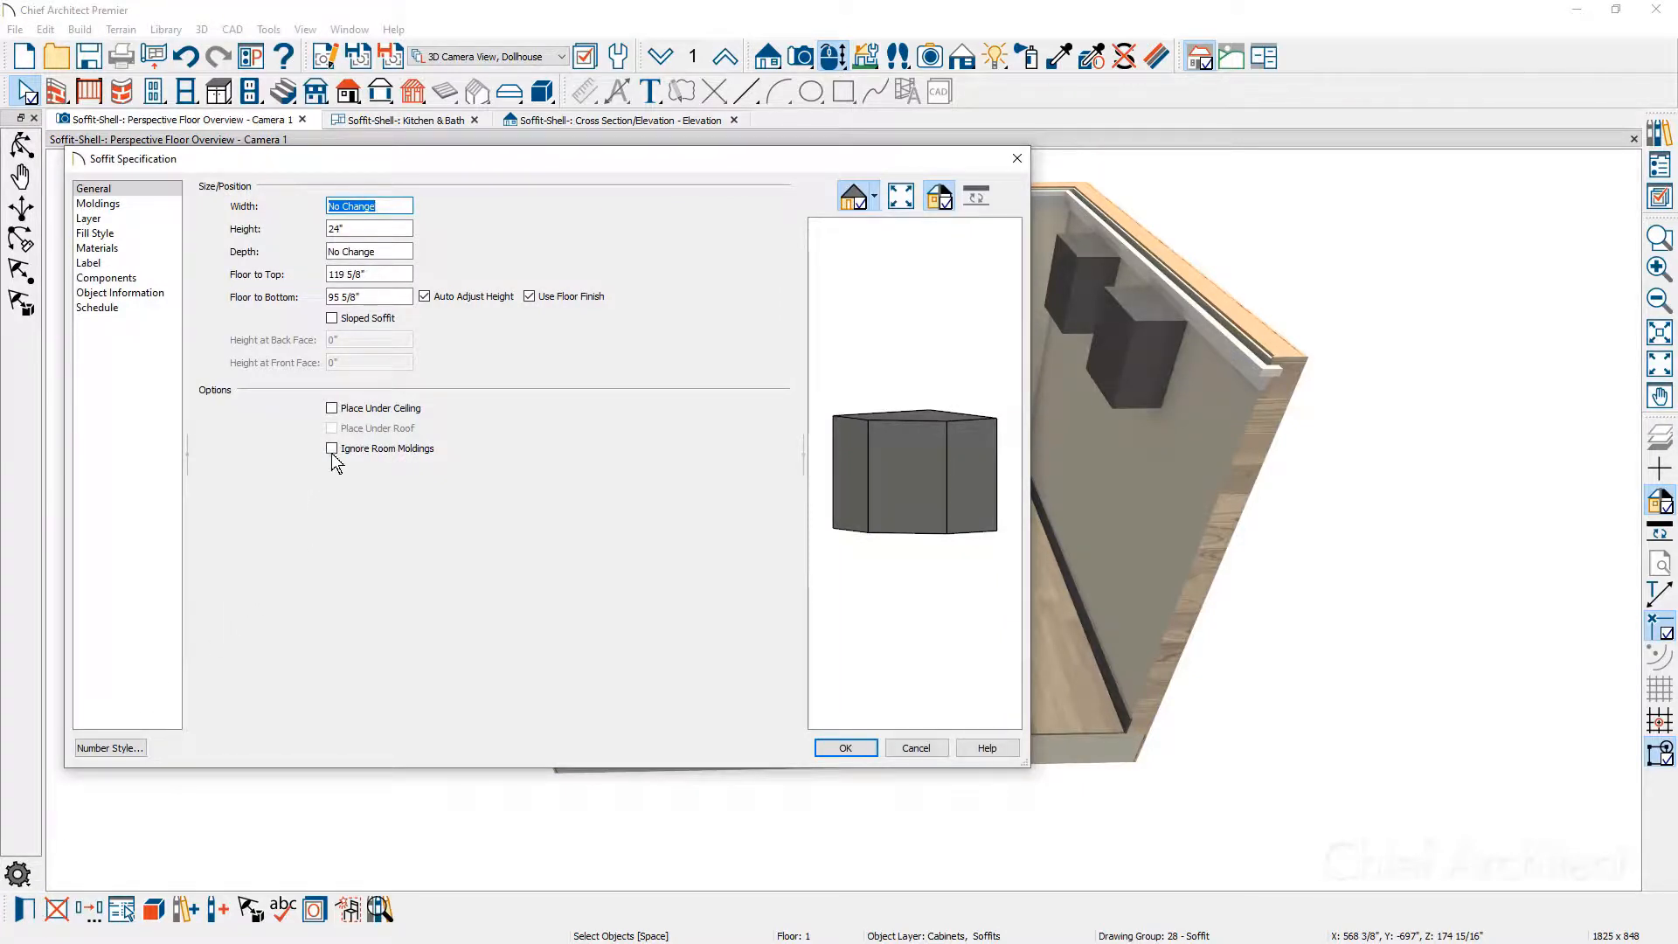
pyautogui.click(332, 447)
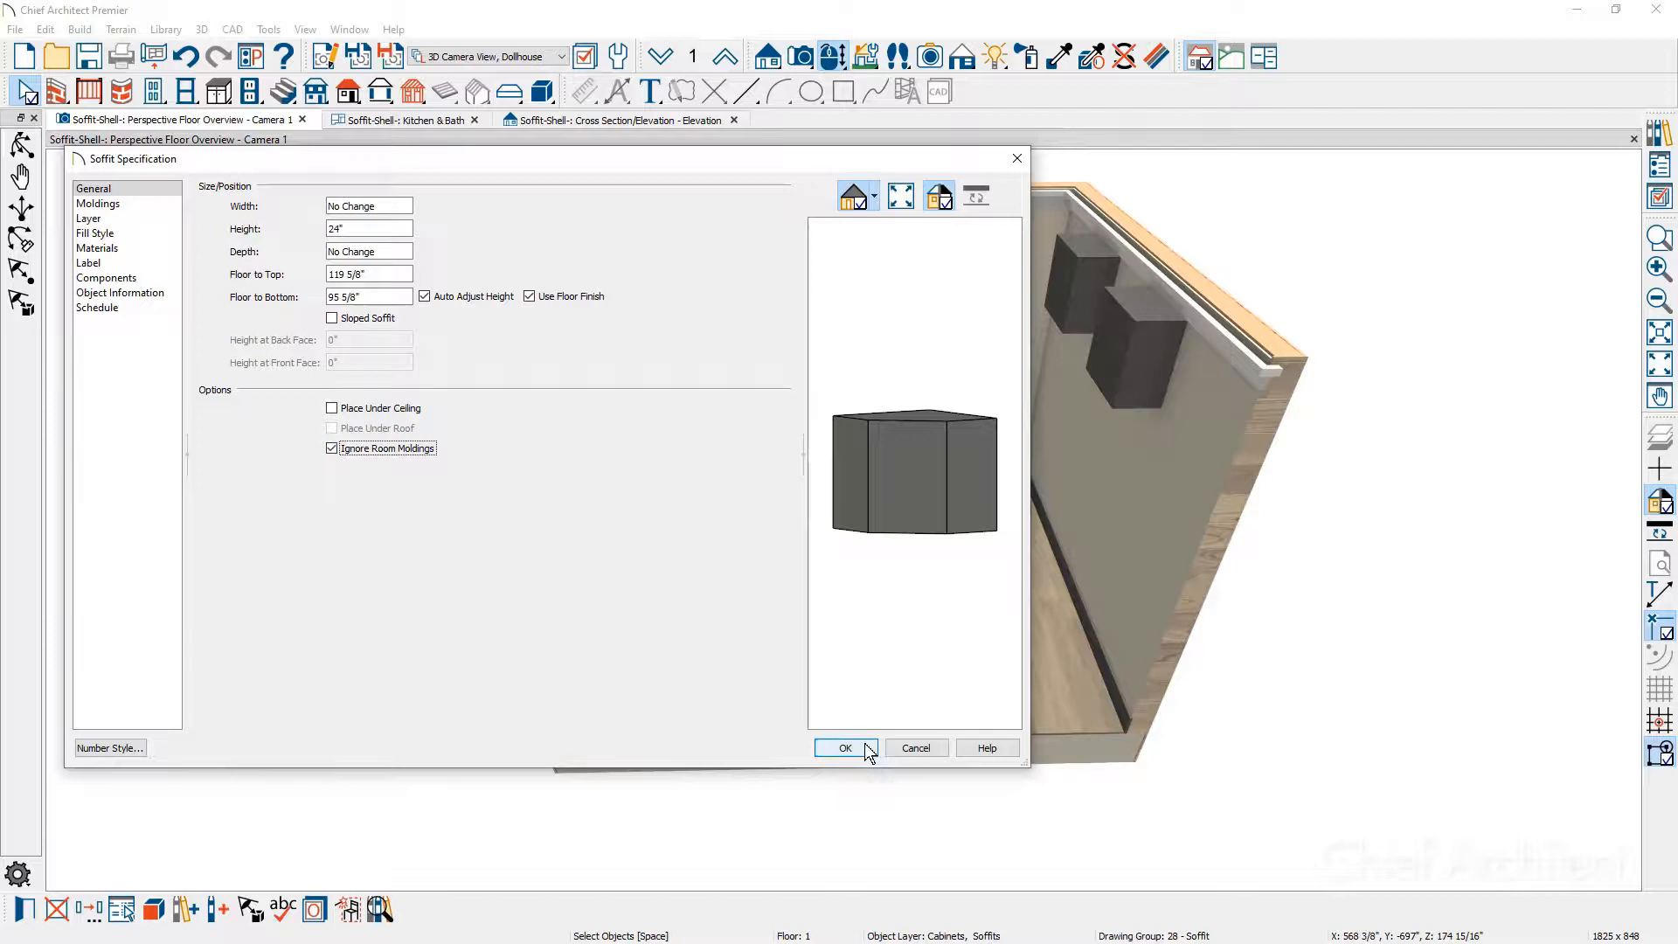
pyautogui.click(844, 746)
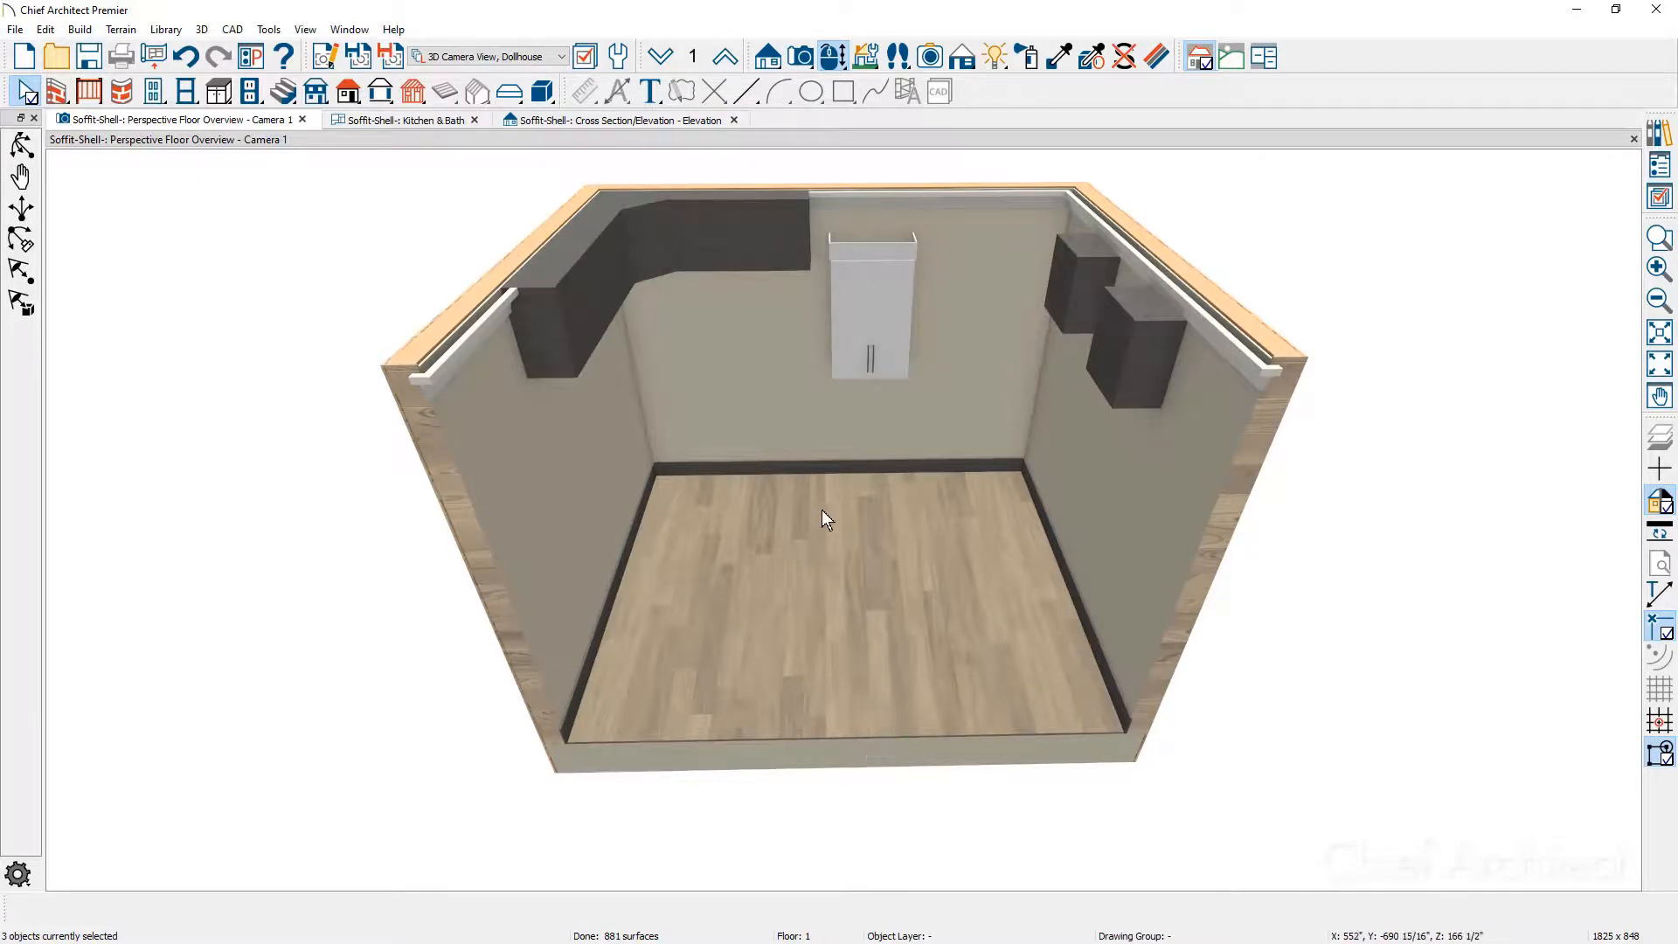
pyautogui.moveTo(823, 520); pyautogui.dragTo(1045, 526)
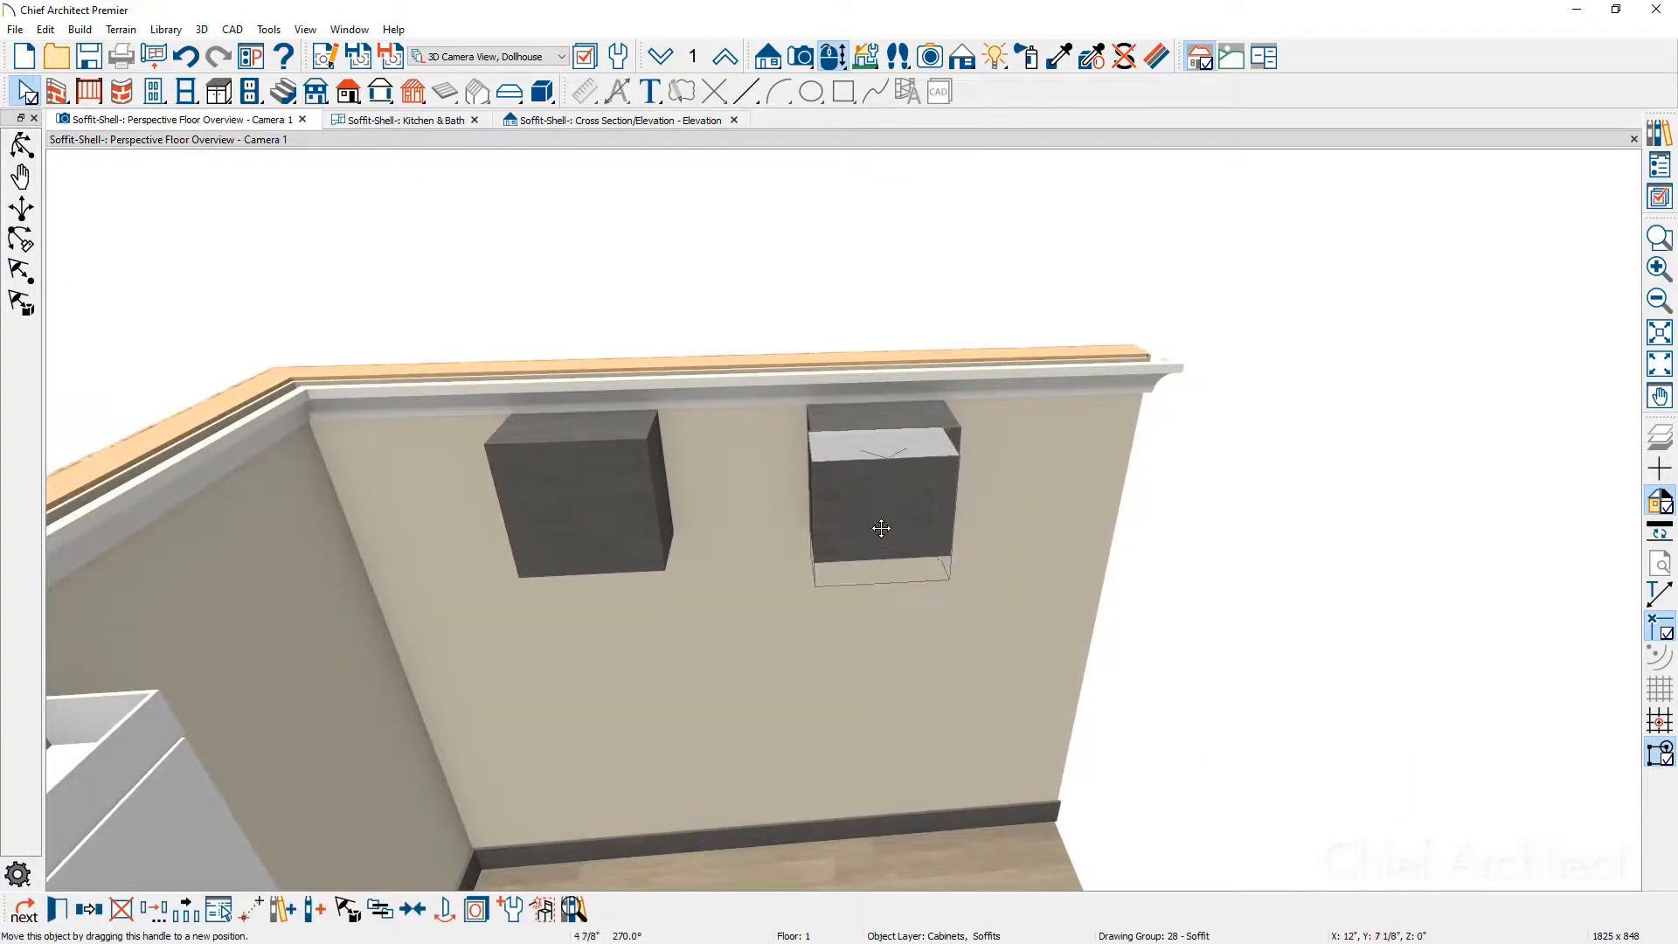
# - Add a CA-16 crown molding to the right-hand wall soffit in its Moldings panel
pyautogui.click(881, 526)
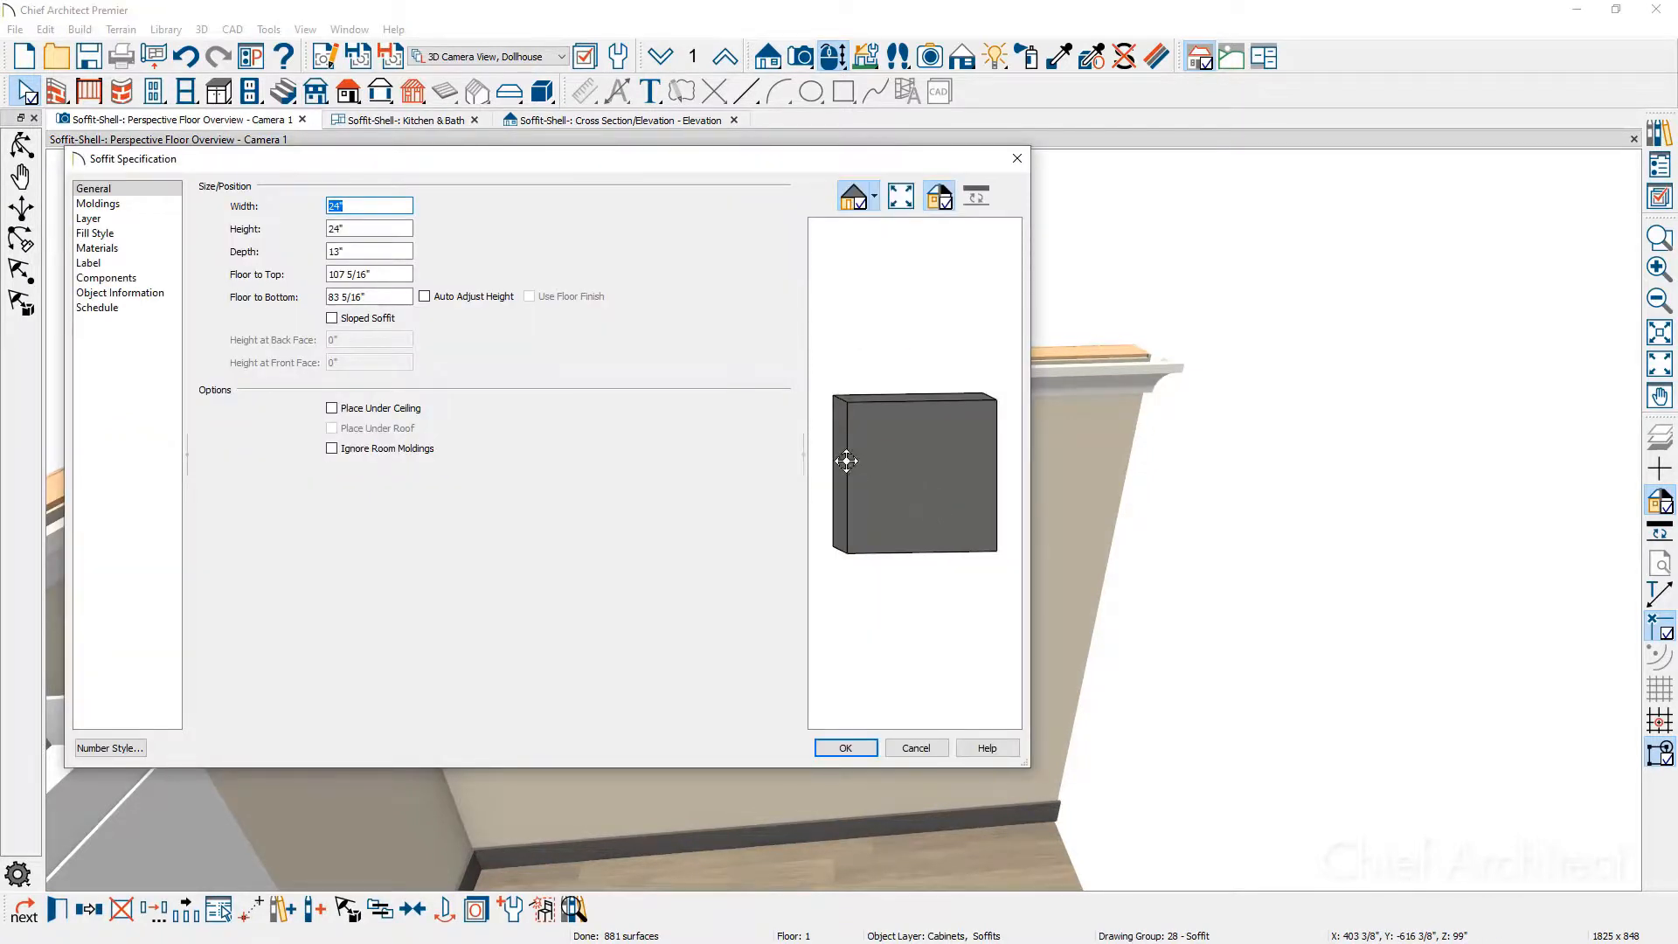
pyautogui.click(98, 202)
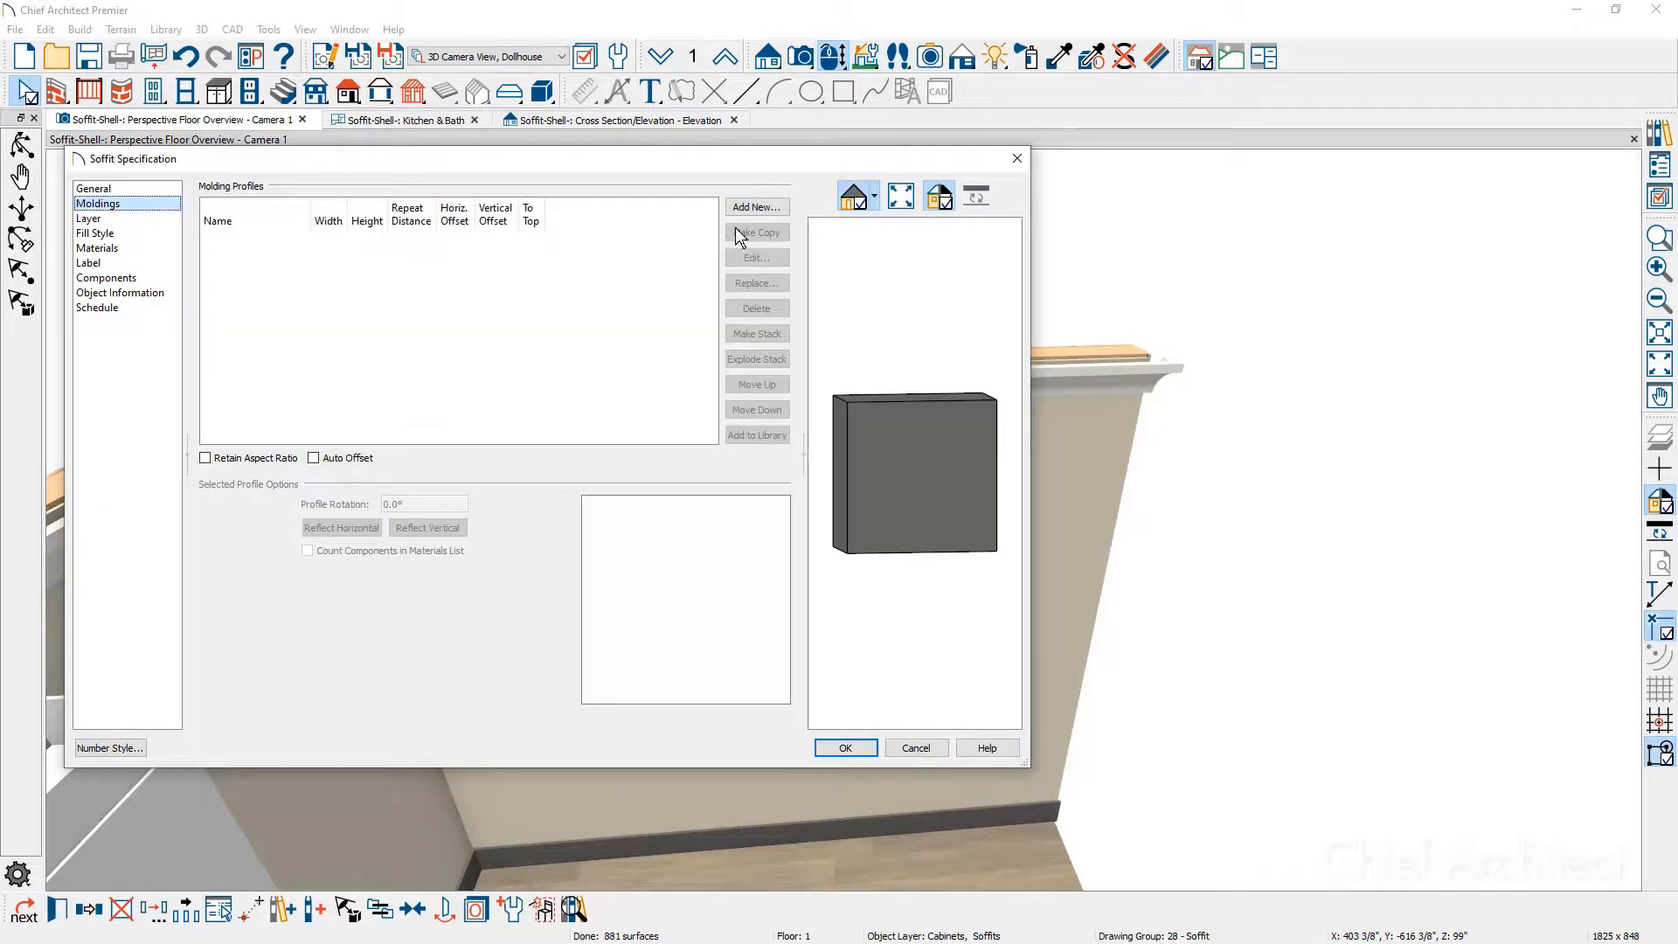
pyautogui.click(755, 206)
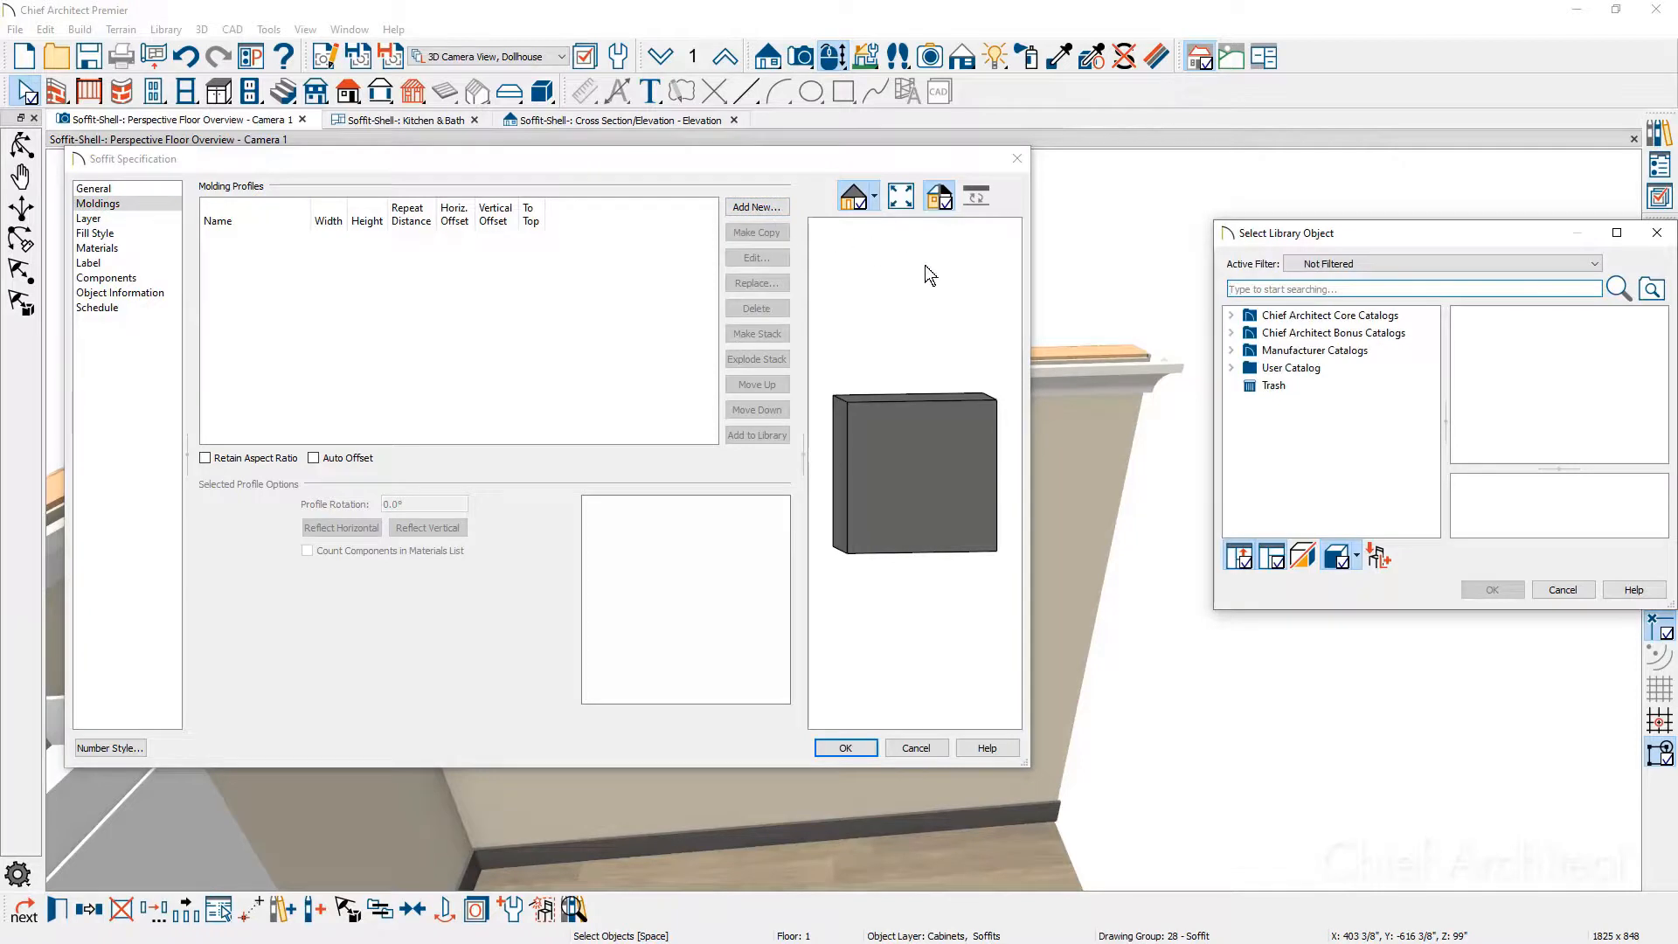
pyautogui.click(1232, 315)
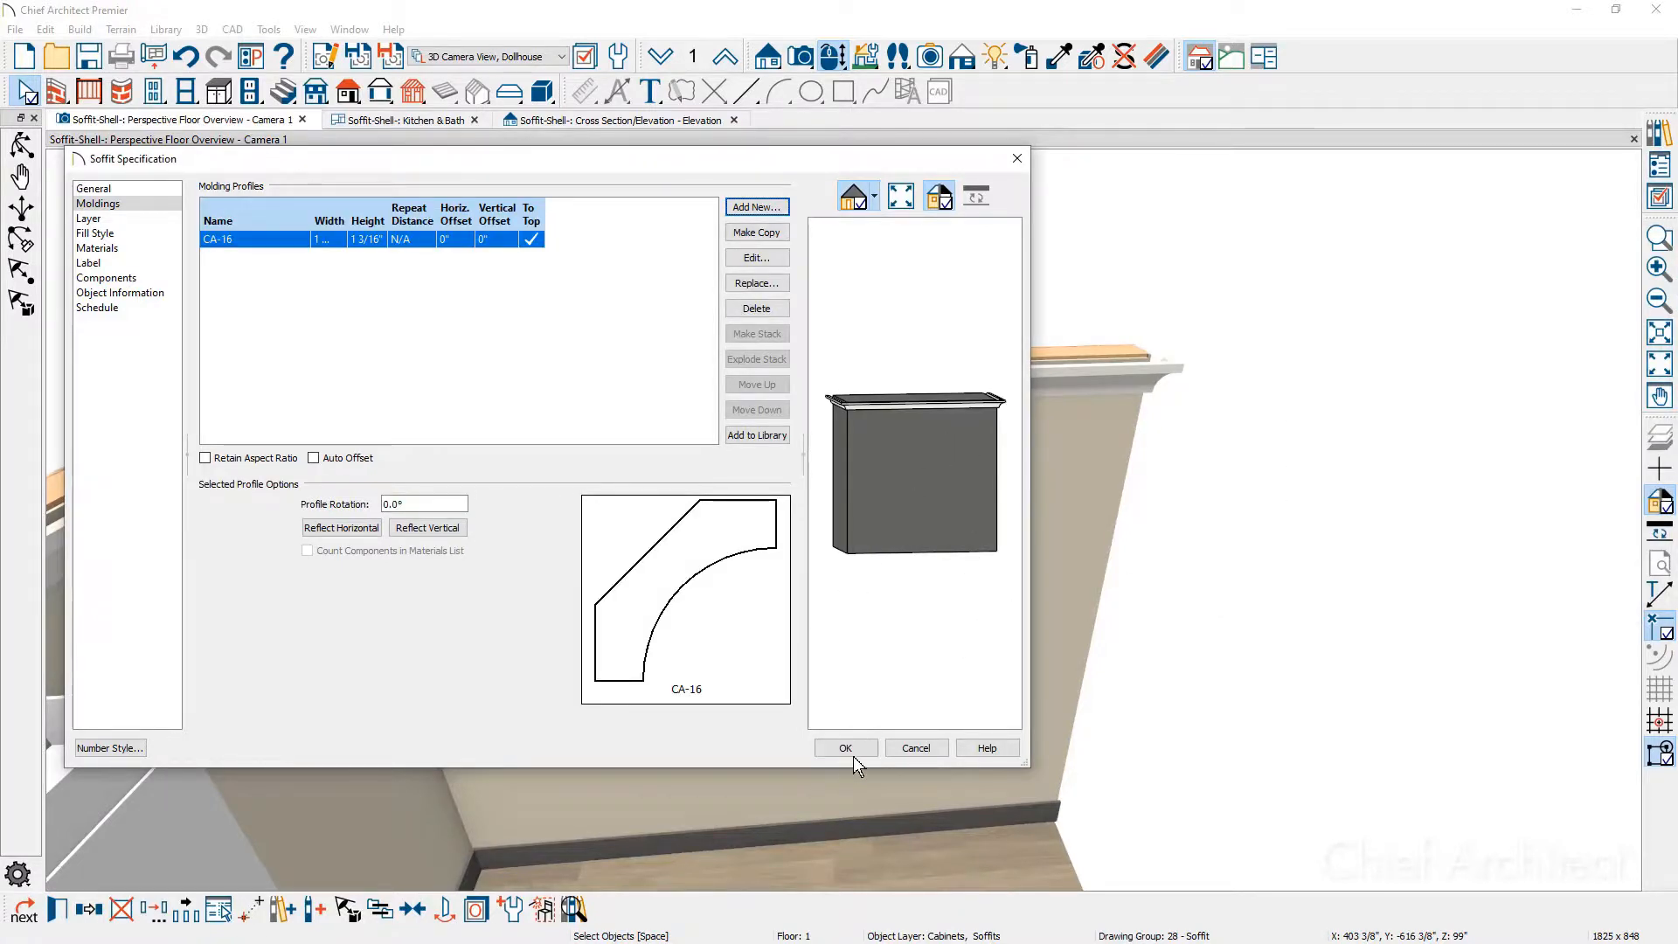
pyautogui.click(845, 746)
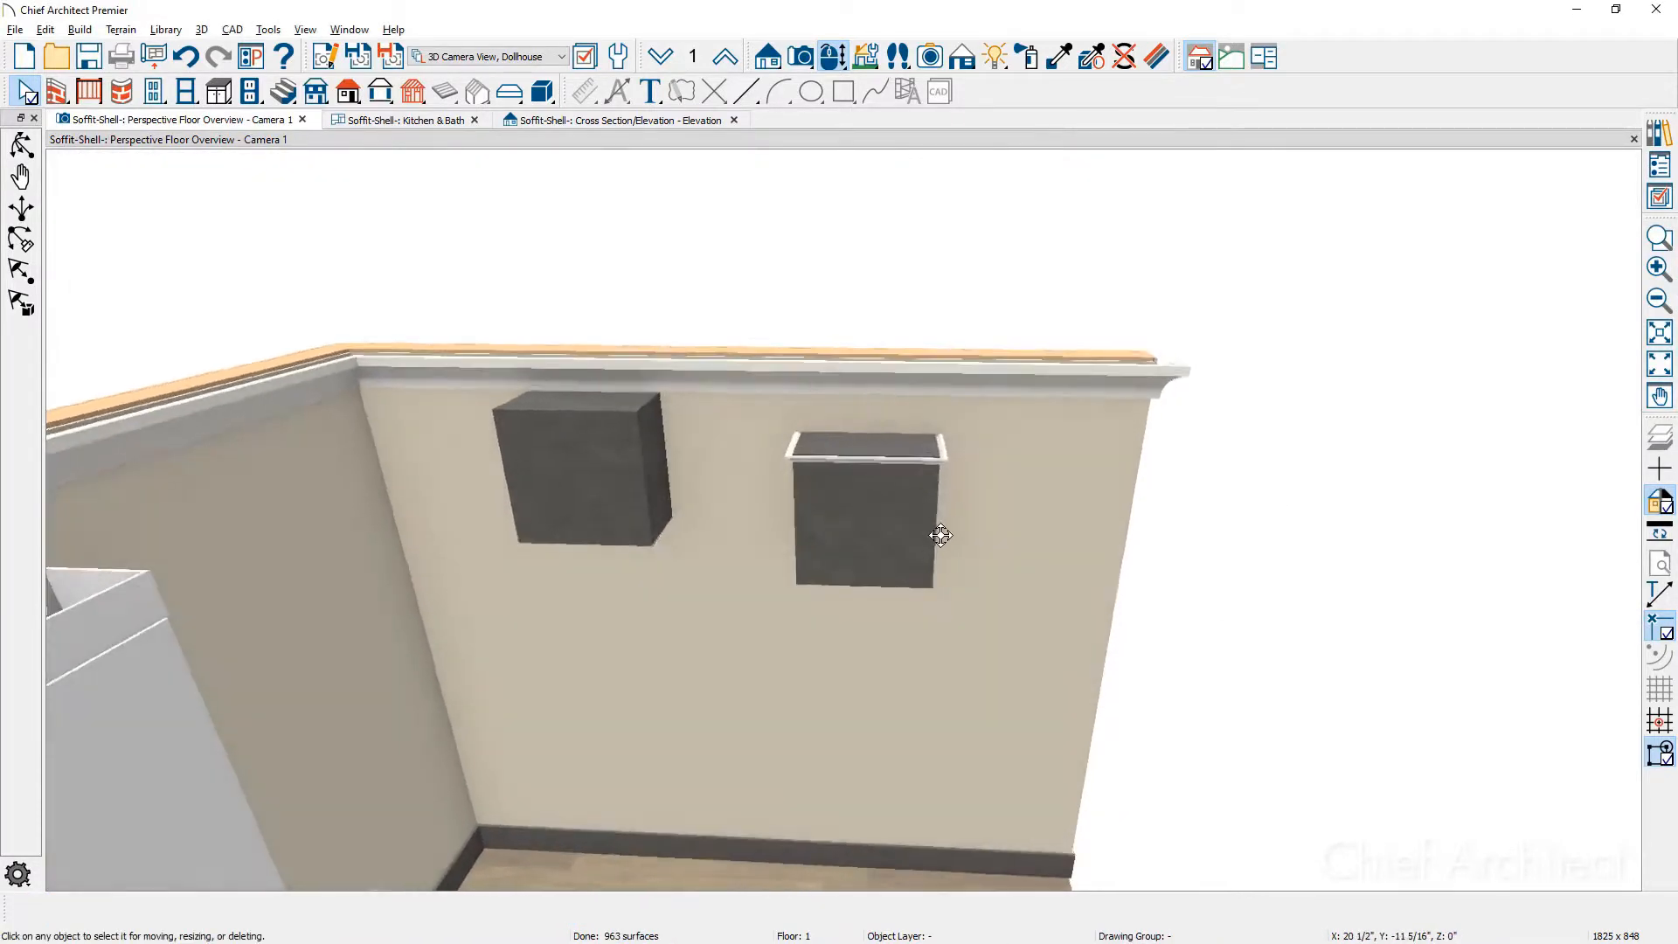